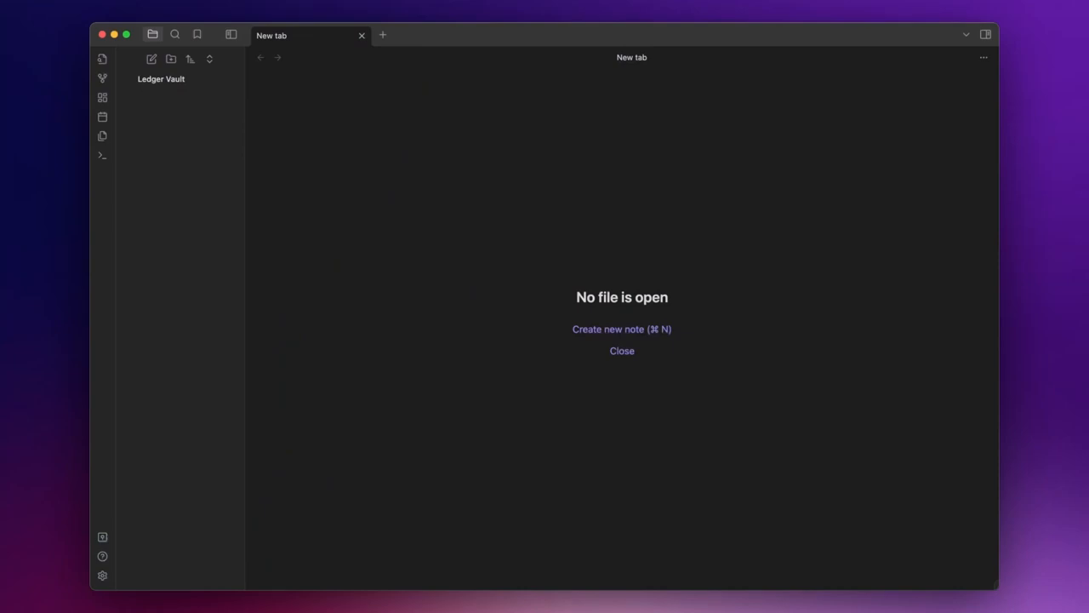
# Find the Ledger community plugin, install it and bring up its settings page.
pyautogui.press('cmd+,')
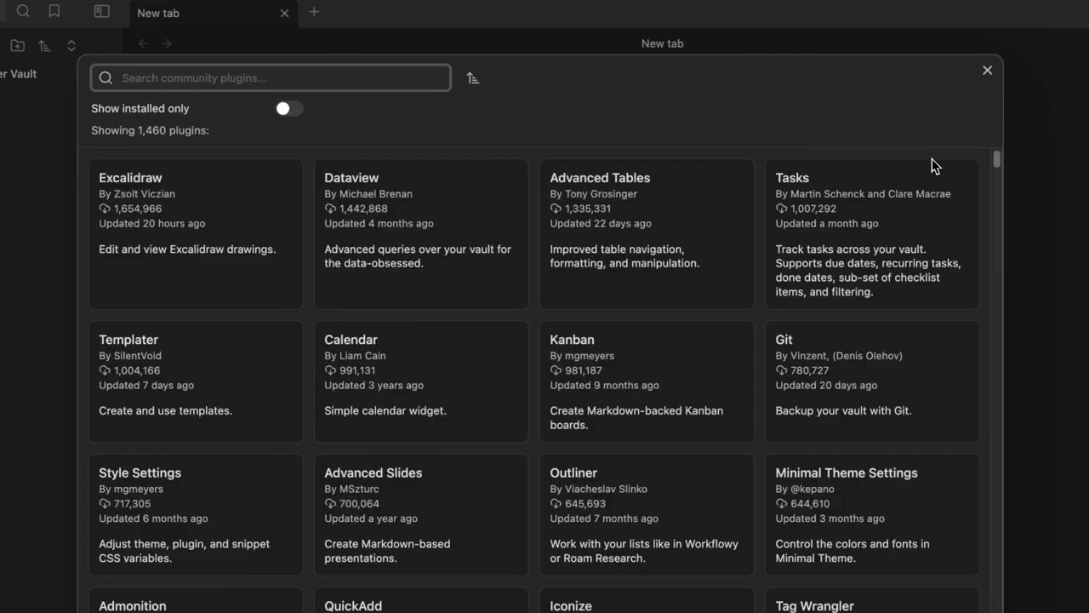
pyautogui.write('Ledger')
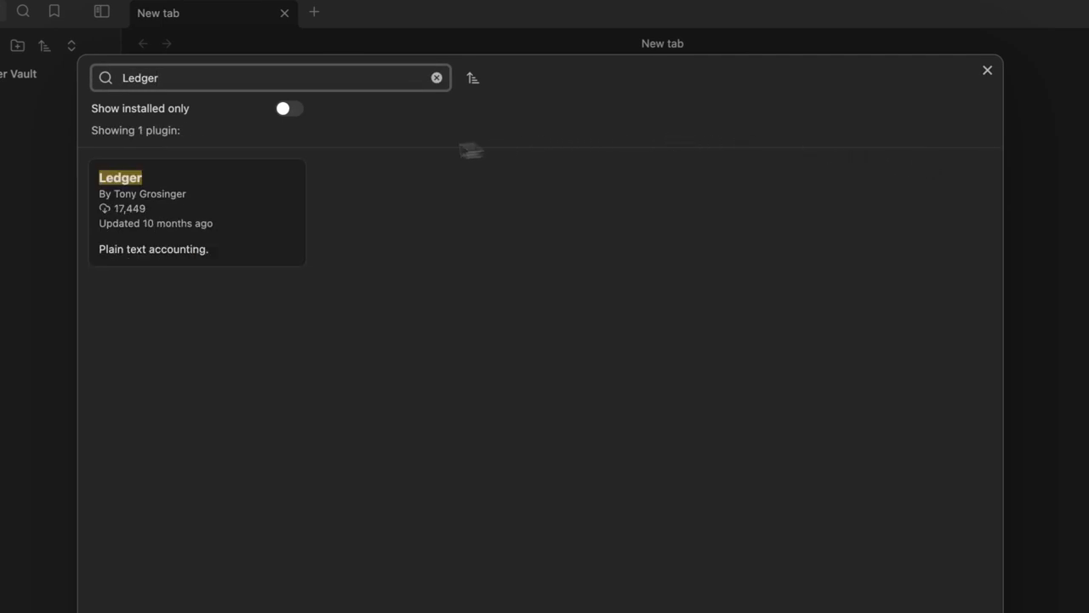
pyautogui.click(195, 211)
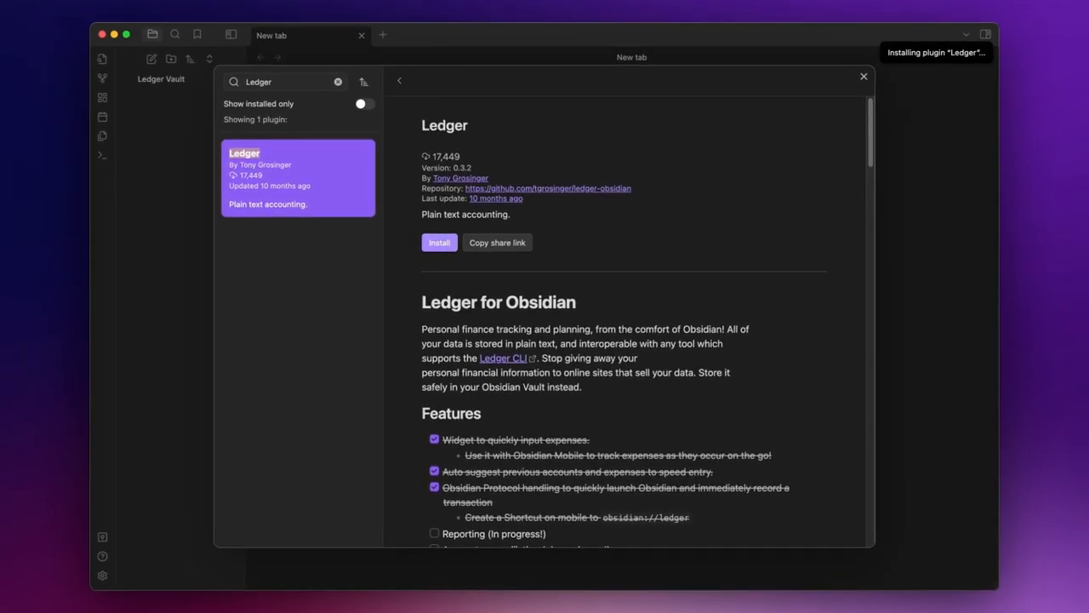
pyautogui.click(439, 242)
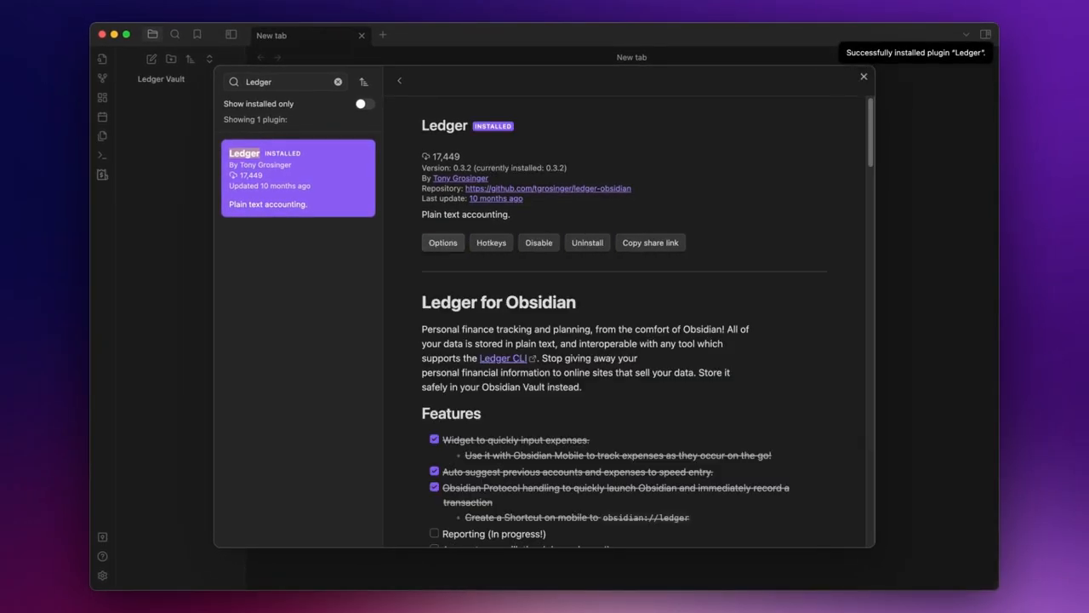
pyautogui.click(442, 241)
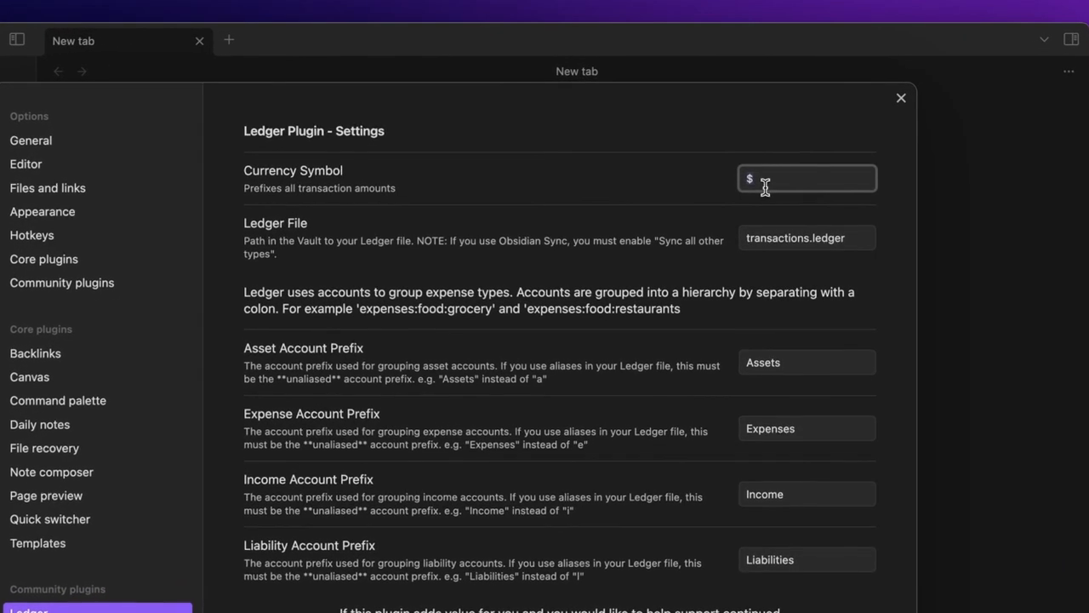
# Set the Ledger currency symbol to € and leave the settings.
pyautogui.write('€')
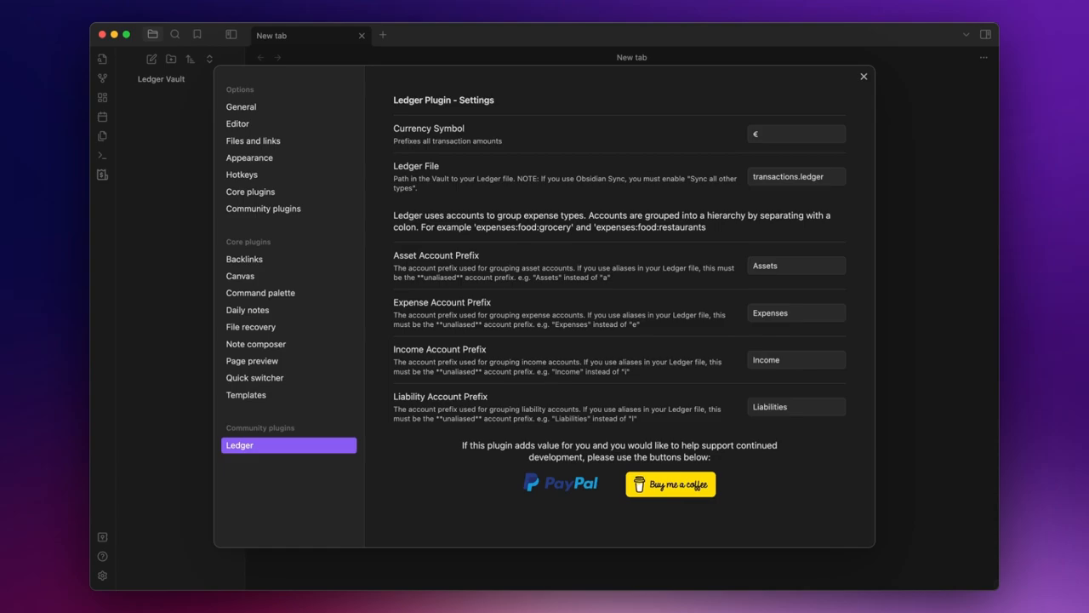
pyautogui.moveTo(480, 233)
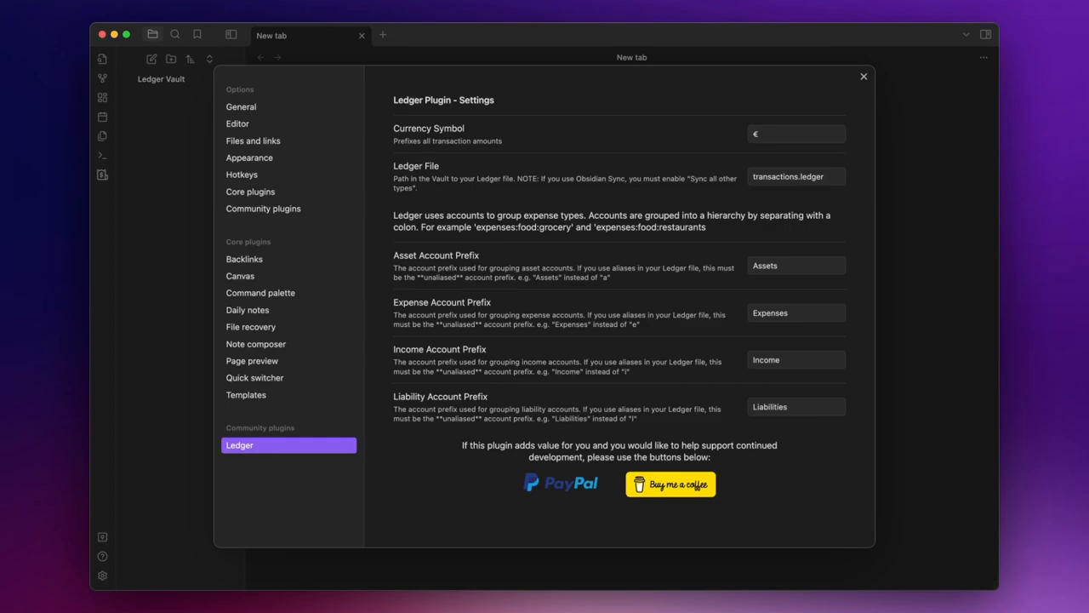
pyautogui.press('cmd+p')
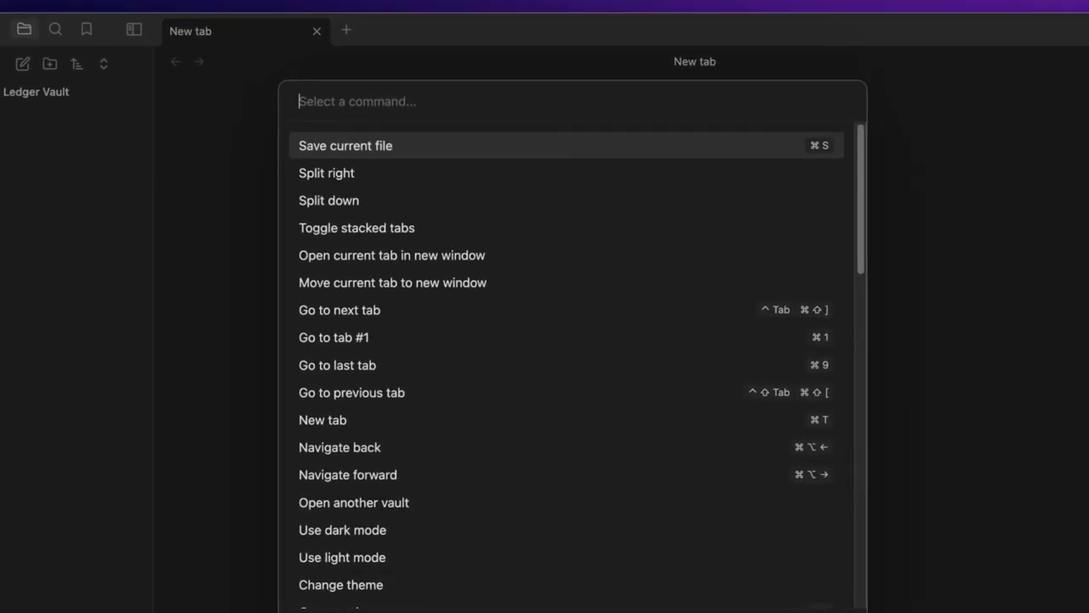
# Filter the command palette to the Ledger commands by typing 'ledger'.
pyautogui.write('ledger')
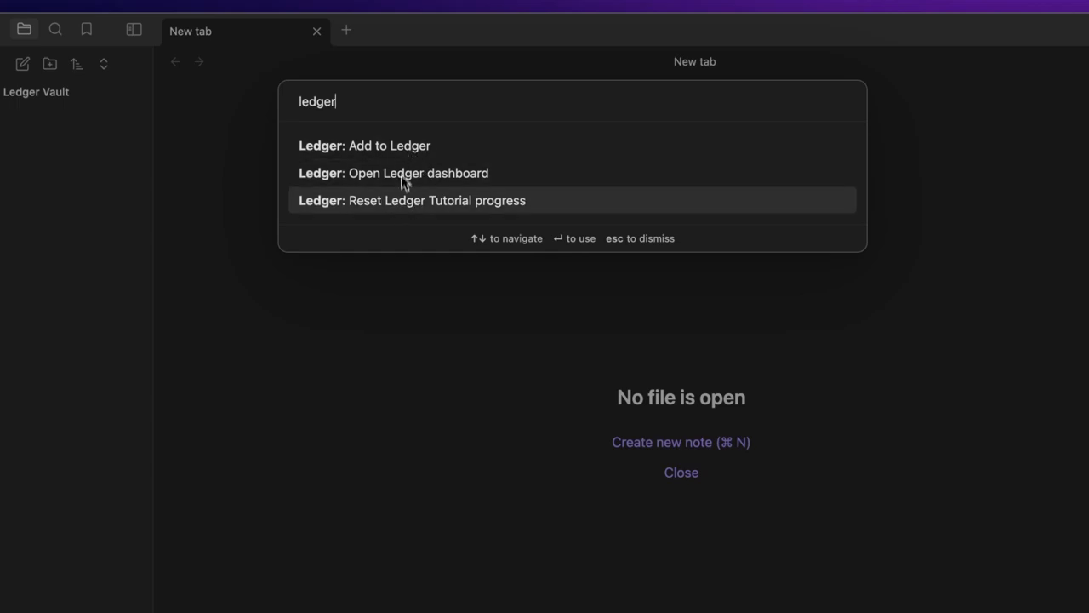
pyautogui.moveTo(477, 174)
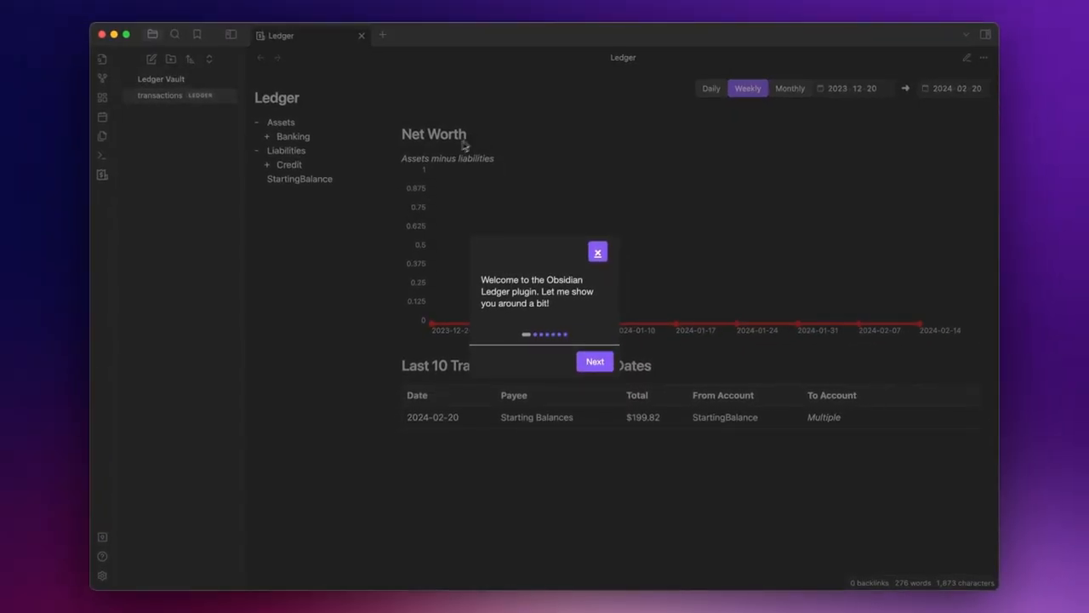
pyautogui.moveTo(588, 338)
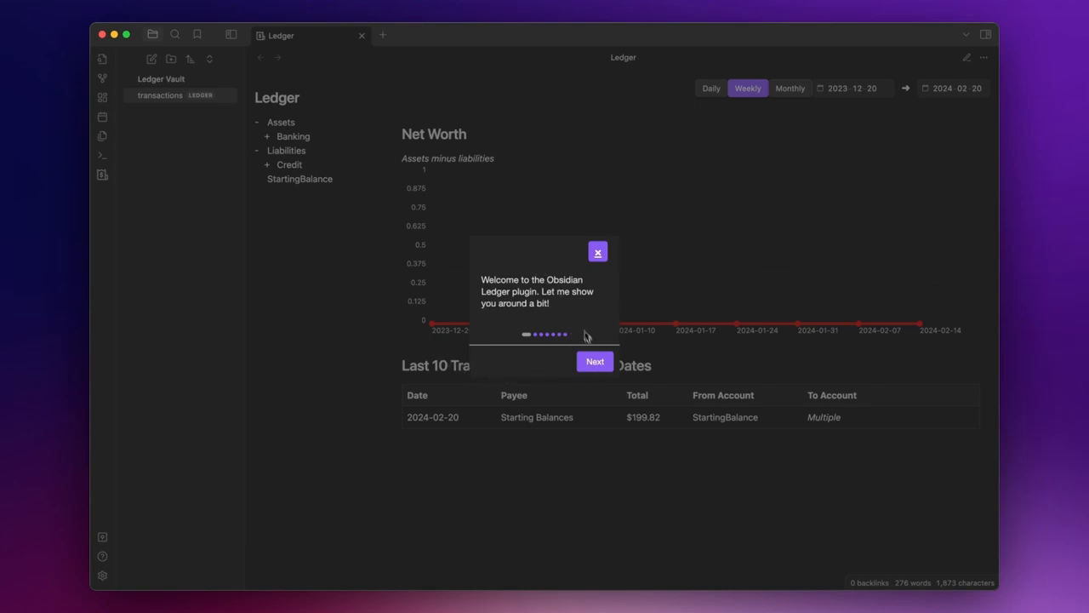
# Dismiss the tutorial, chart BankOfAmerica's balance and start it from January 2024.
pyautogui.click(599, 252)
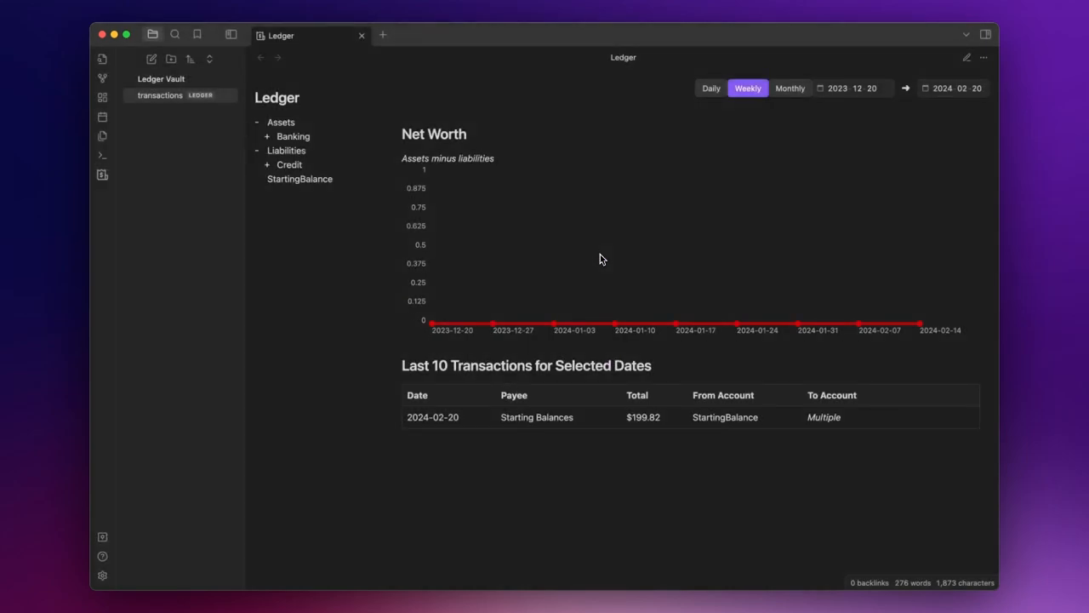
pyautogui.moveTo(334, 334)
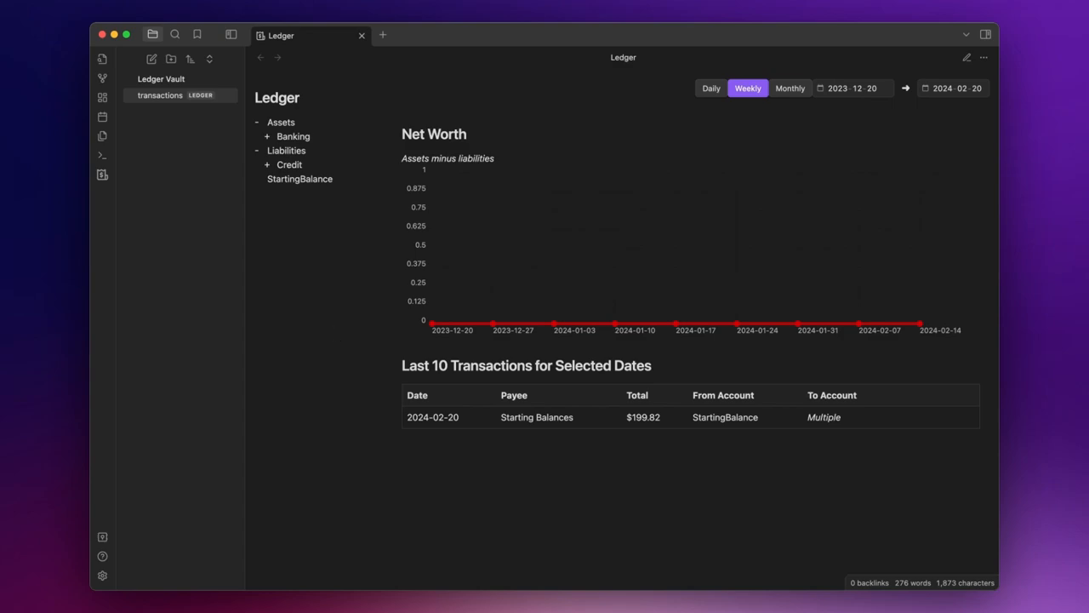
pyautogui.moveTo(293, 154)
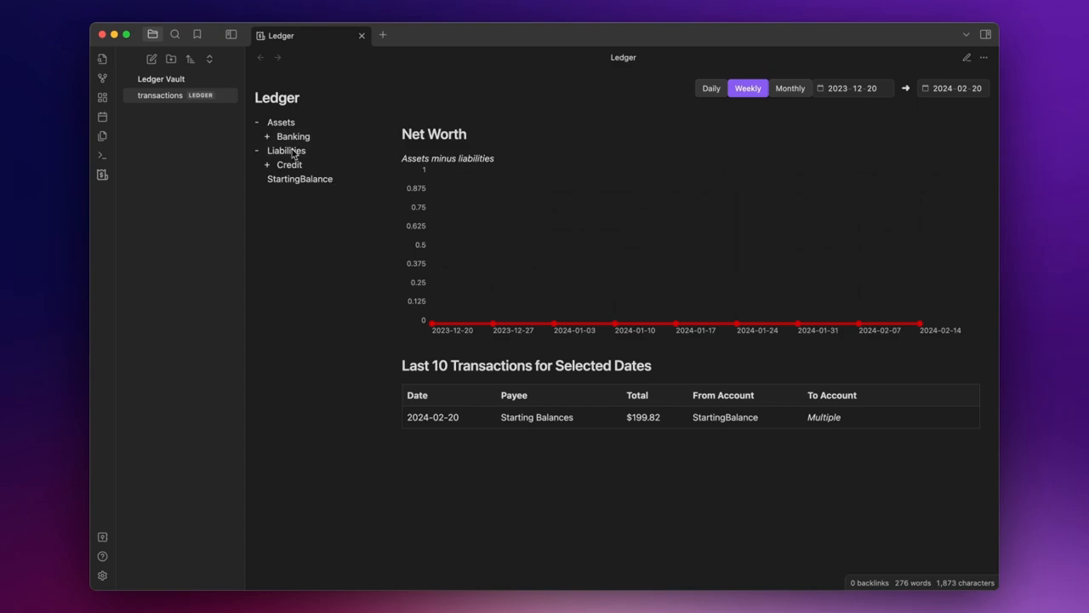
pyautogui.click(268, 136)
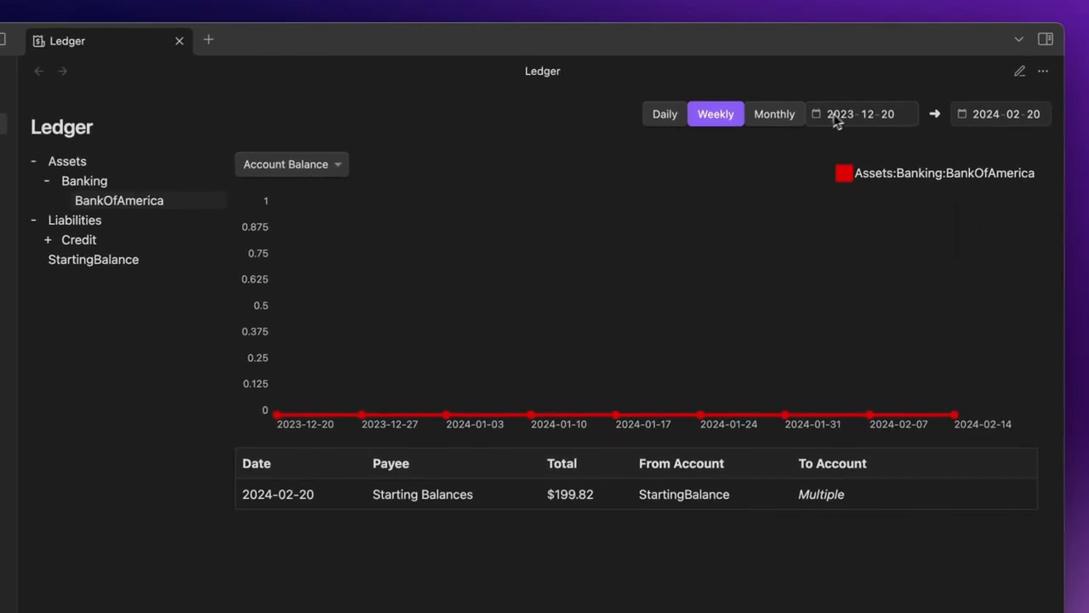
pyautogui.click(862, 114)
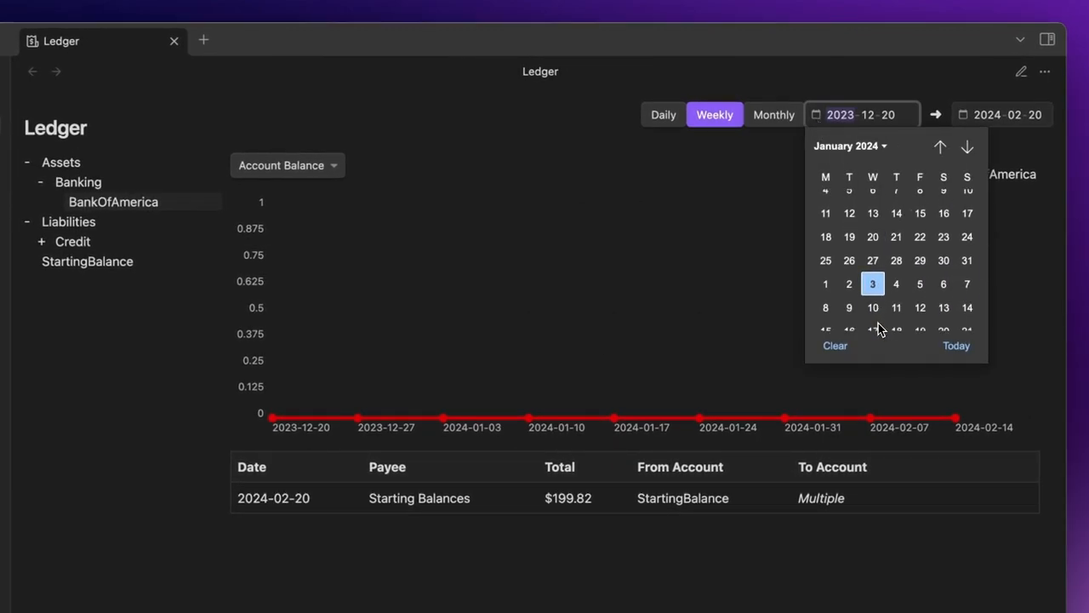
pyautogui.click(872, 283)
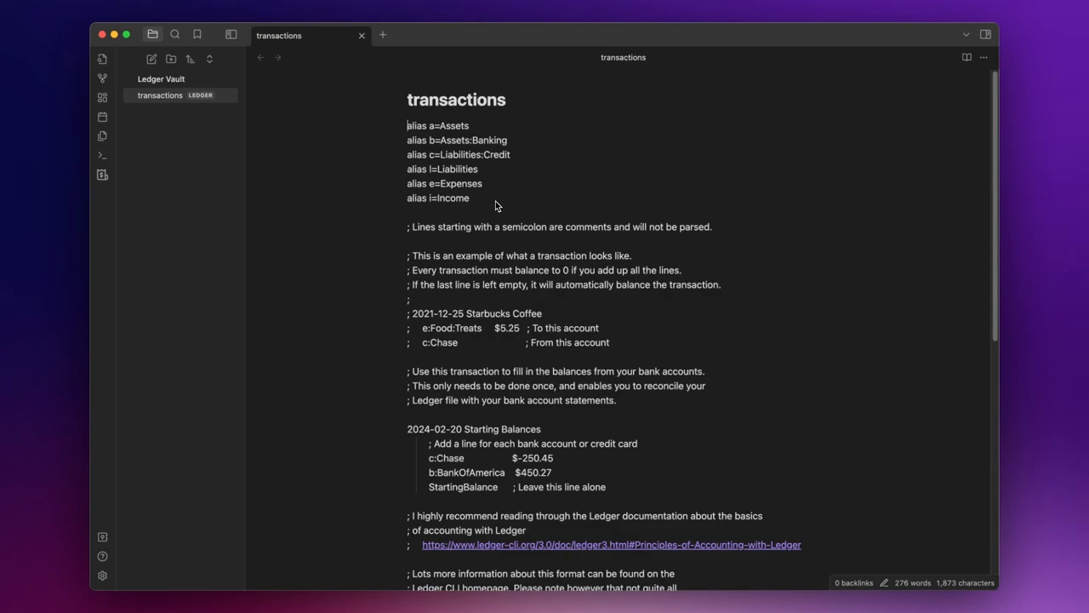
pyautogui.moveTo(478, 218)
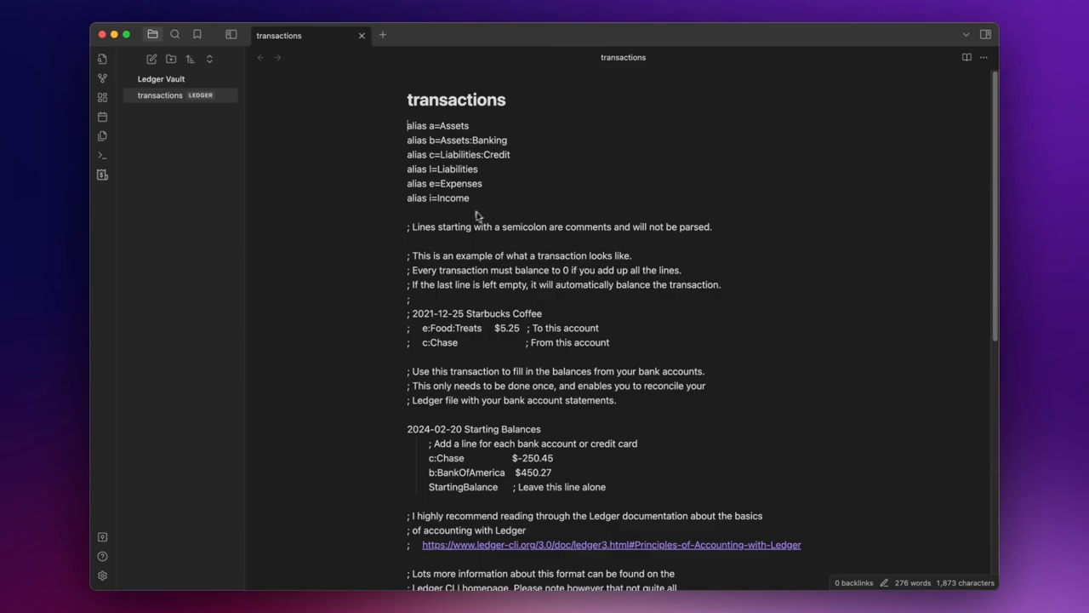
pyautogui.moveTo(478, 171)
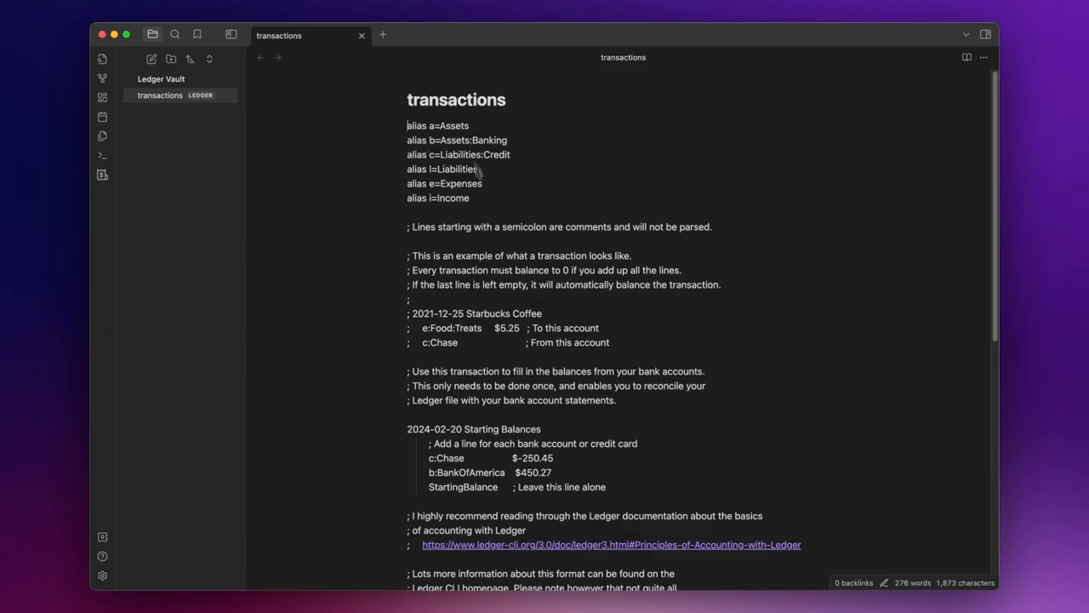
pyautogui.moveTo(477, 257)
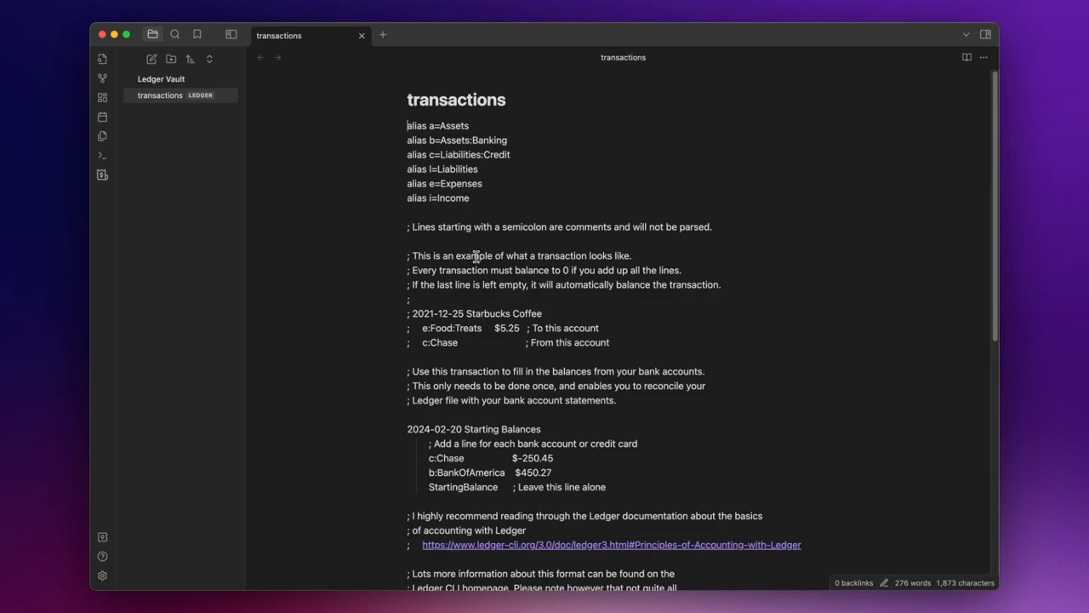
# Enter starting balances b:SecondBank €1700 and c:MyCreditCard €2000 in transactions.ledger.
pyautogui.scroll(-3)
pyautogui.write('b:FirstBank €800')
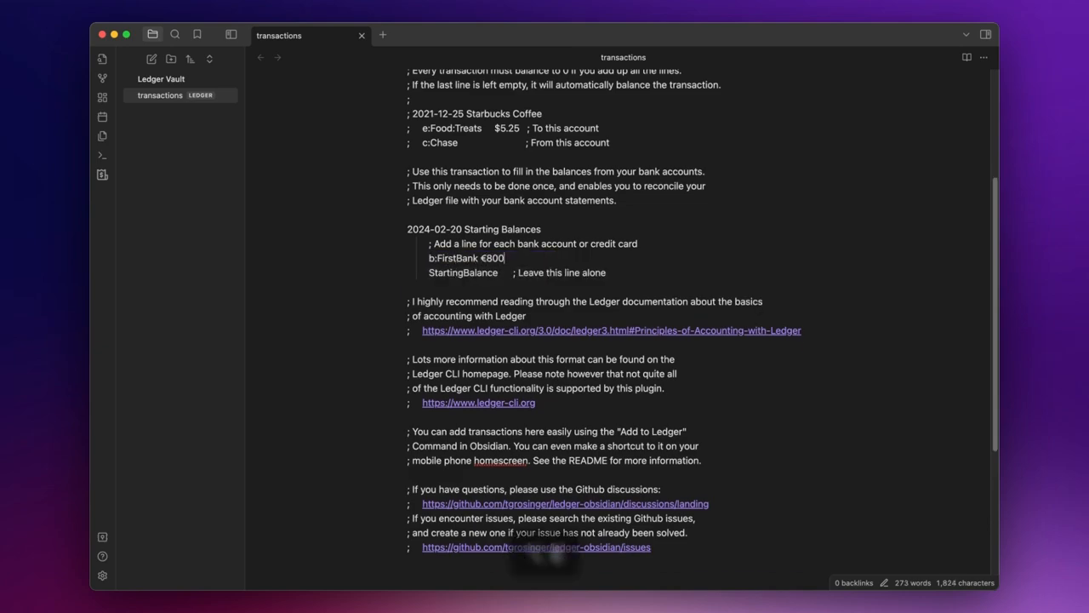
pyautogui.write('b:SecondBank €1700')
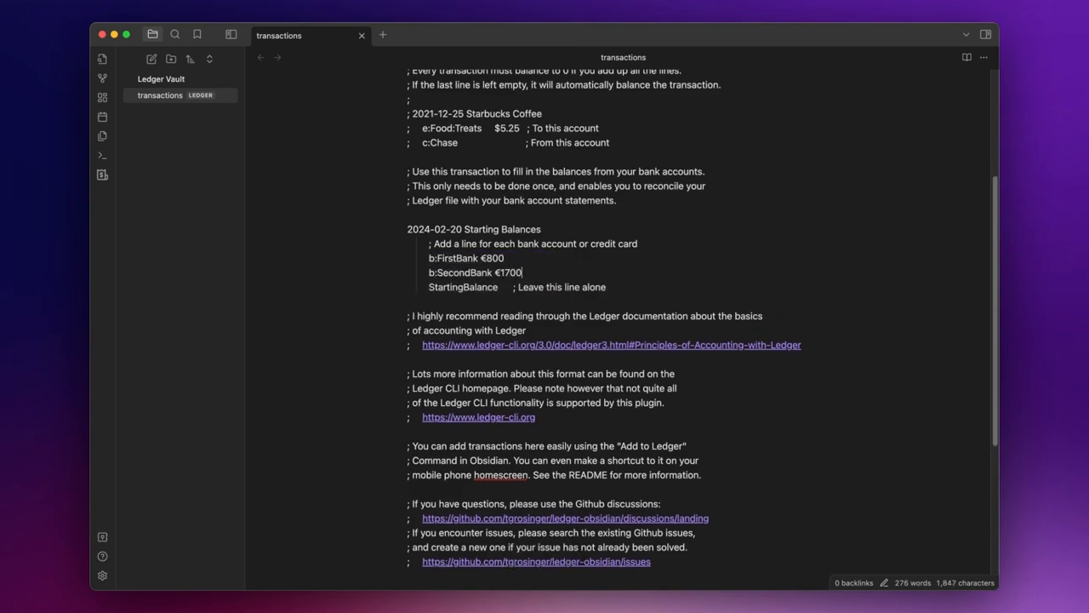
pyautogui.write('c:MyCreditCard €')
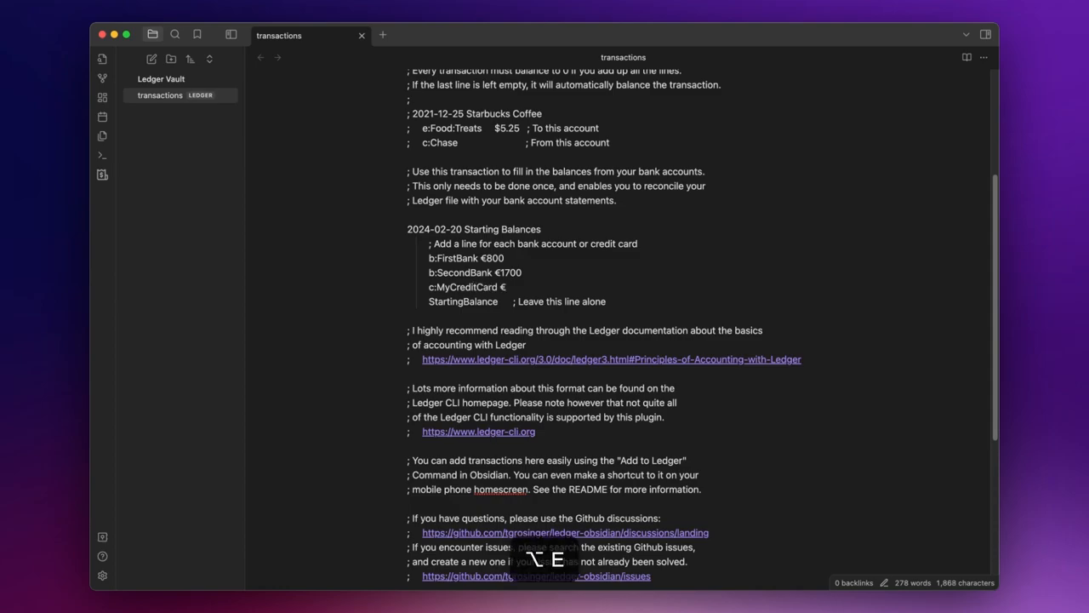
pyautogui.write('2000')
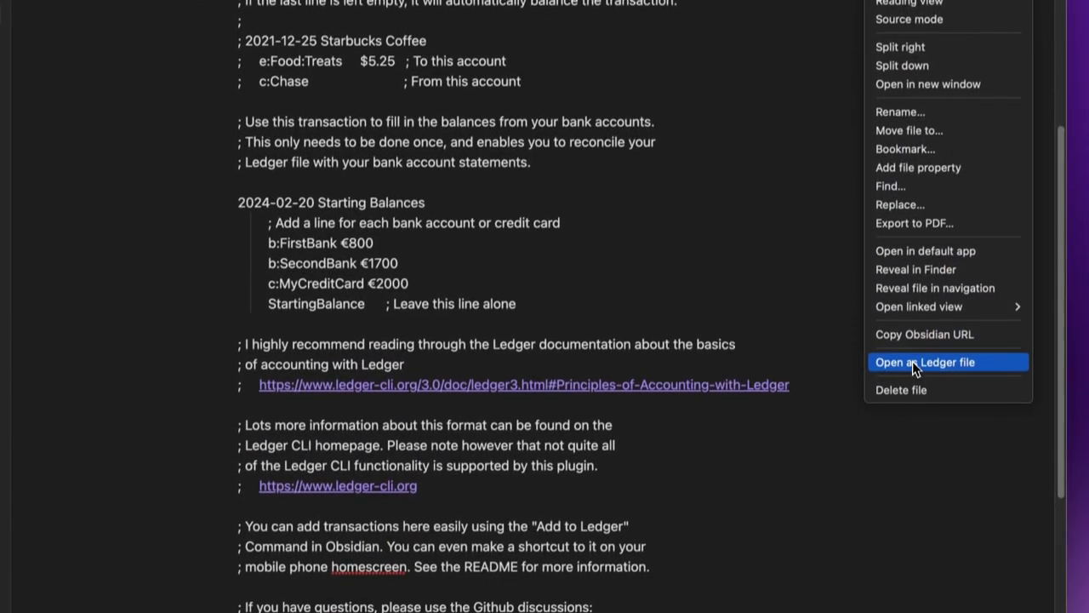
# Chart FirstBank and SecondBank daily from 2024-02-12, then bring up the Add to Ledger form.
pyautogui.click(926, 361)
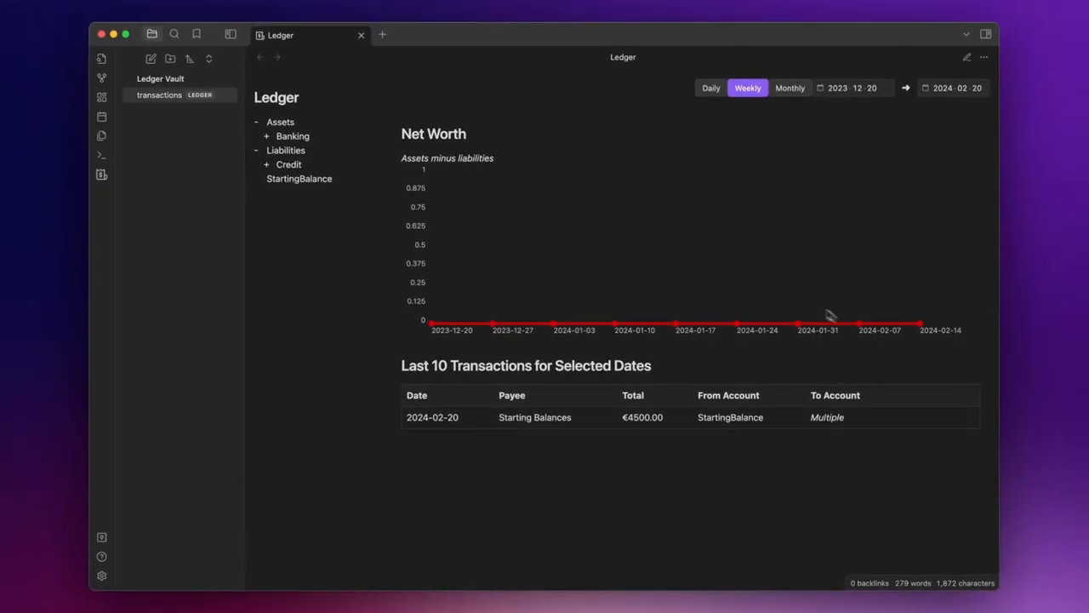
pyautogui.moveTo(408, 259)
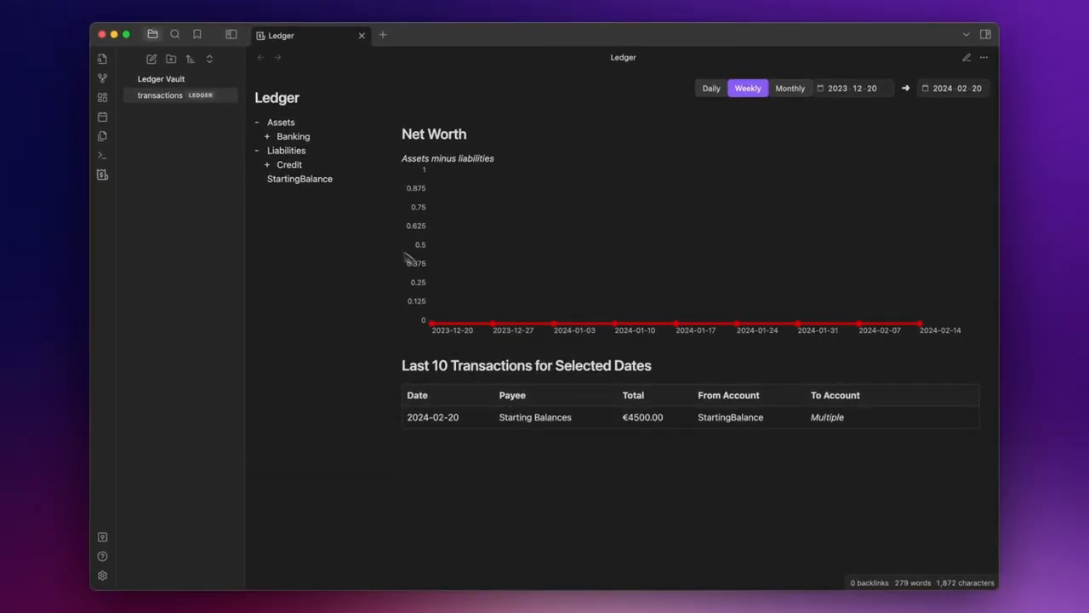
pyautogui.click(268, 136)
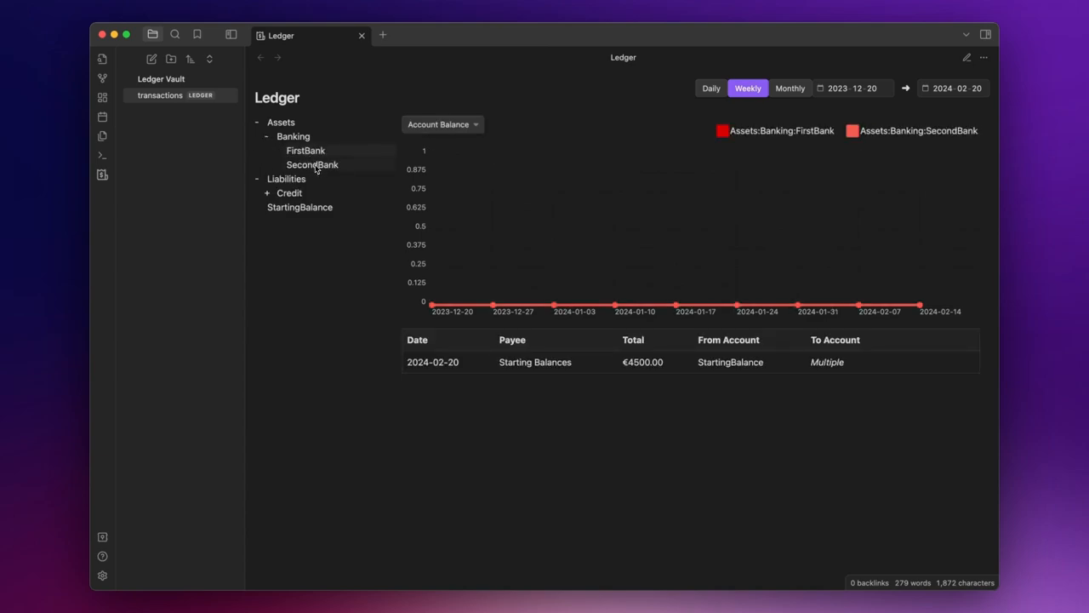
pyautogui.click(851, 88)
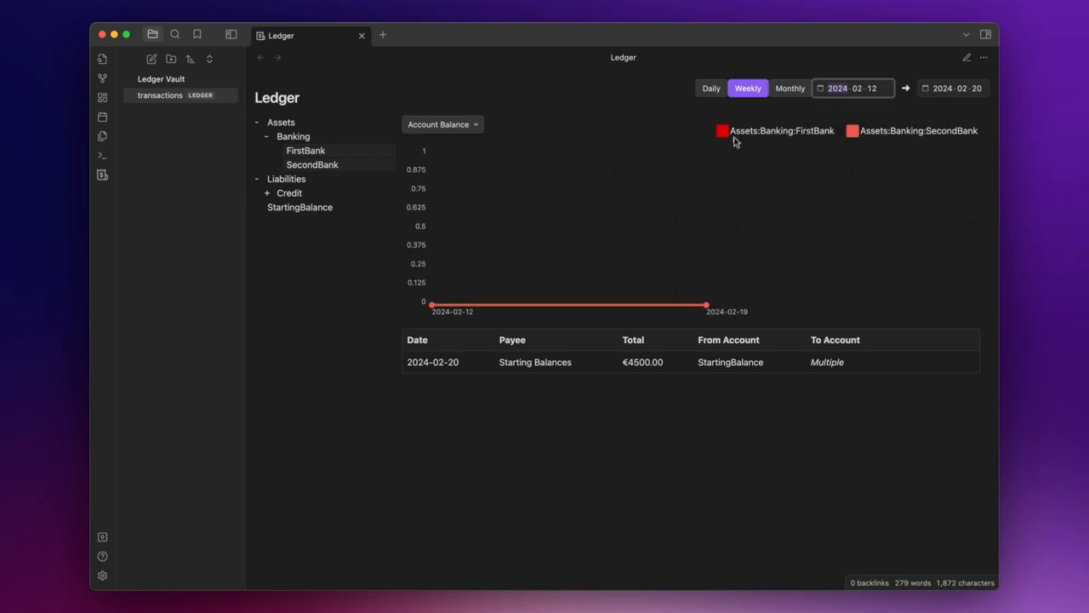
pyautogui.click(712, 89)
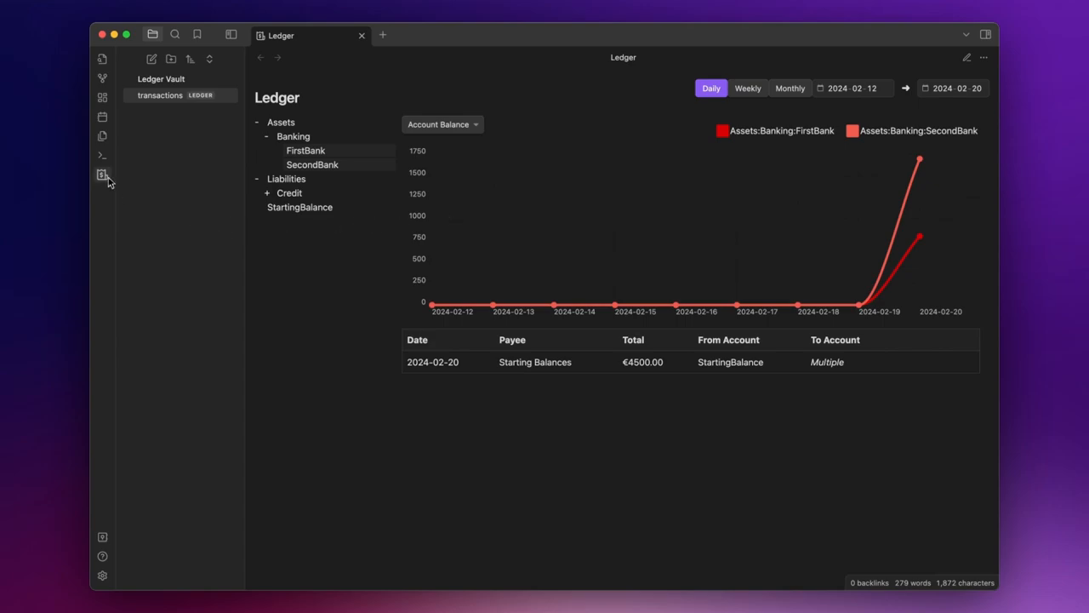
pyautogui.moveTo(349, 307)
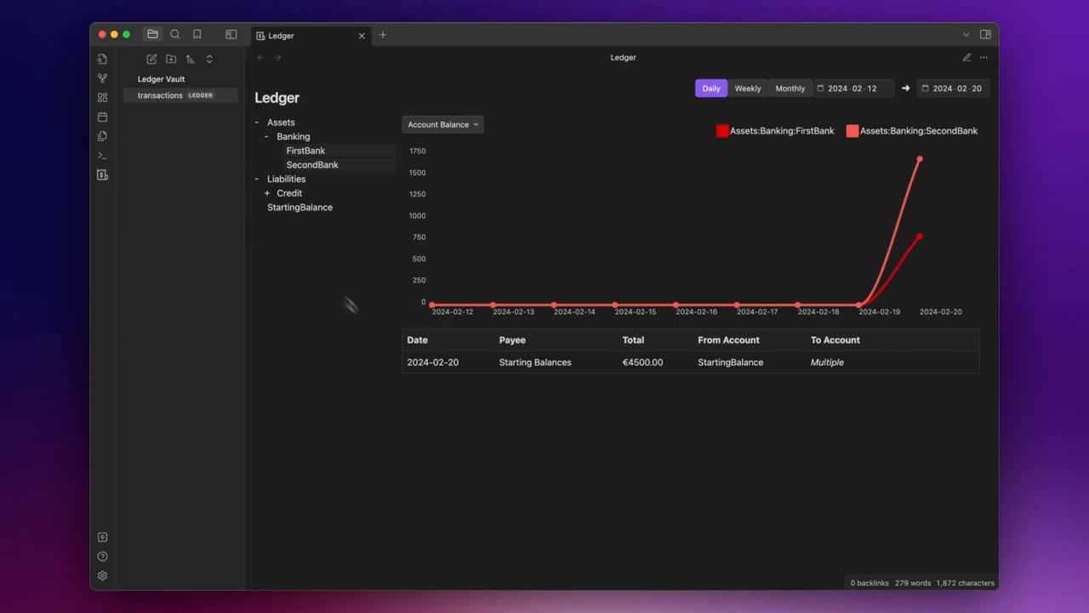
pyautogui.press('cmd+p')
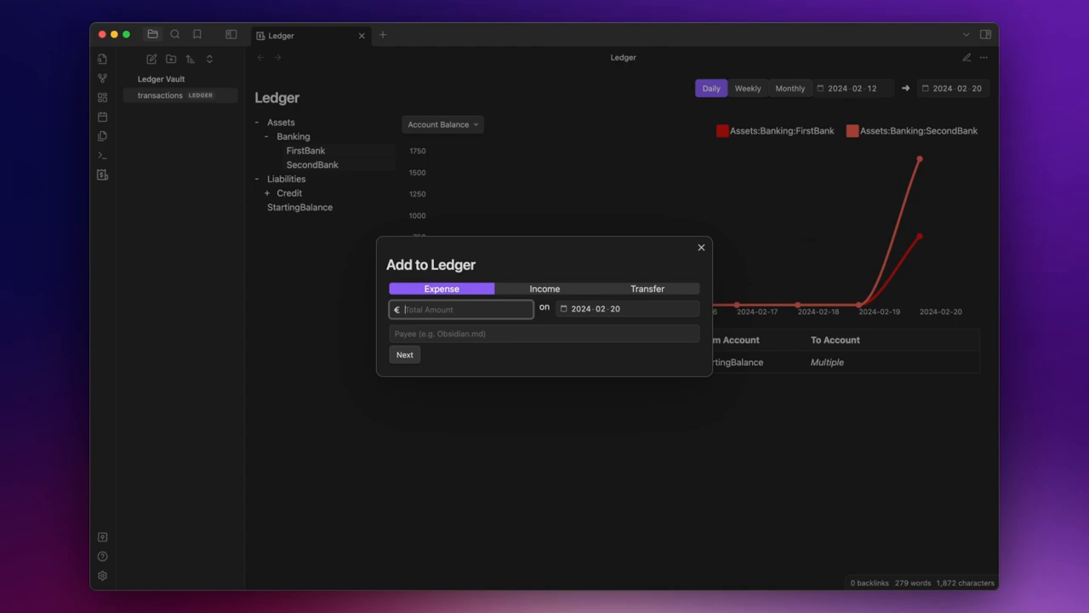
pyautogui.moveTo(530, 267)
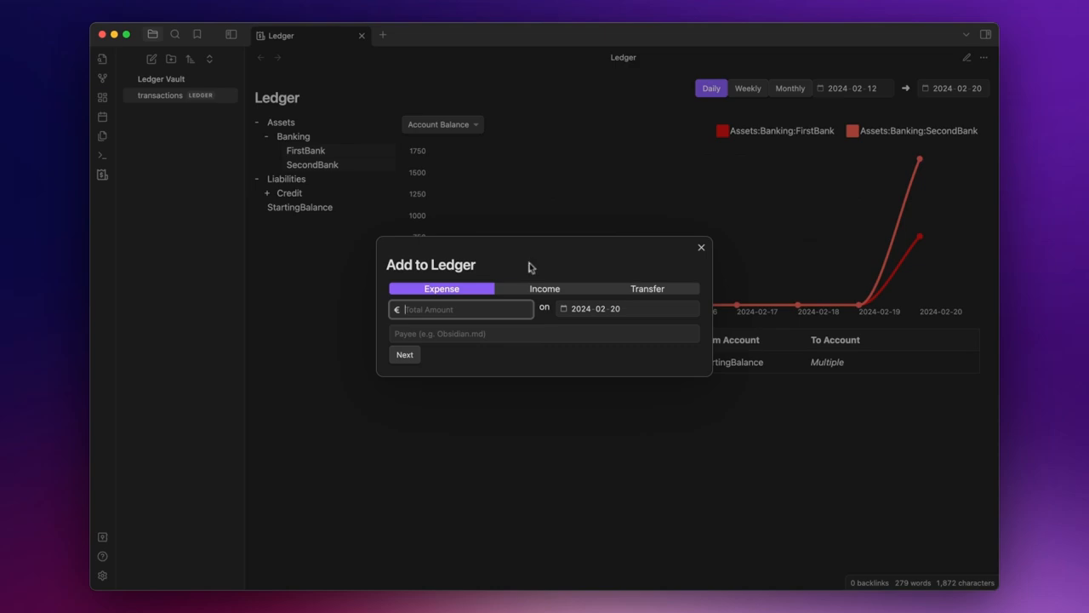
# Submit a 1900,00 Salary income into Assets:Banking:FirstBank from Income:Salary.
pyautogui.click(545, 288)
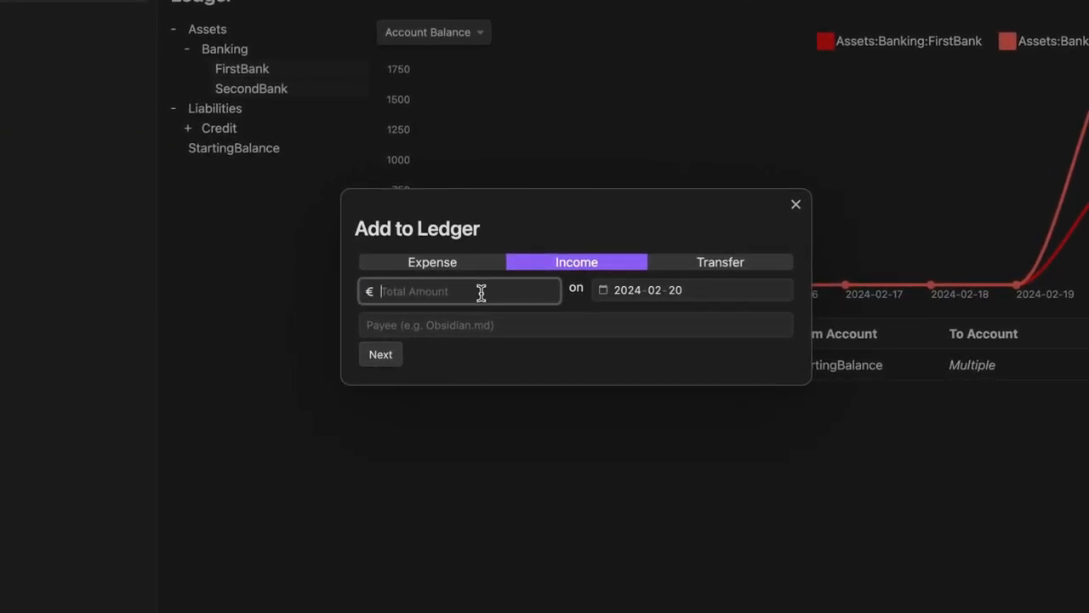
pyautogui.write('1900,00')
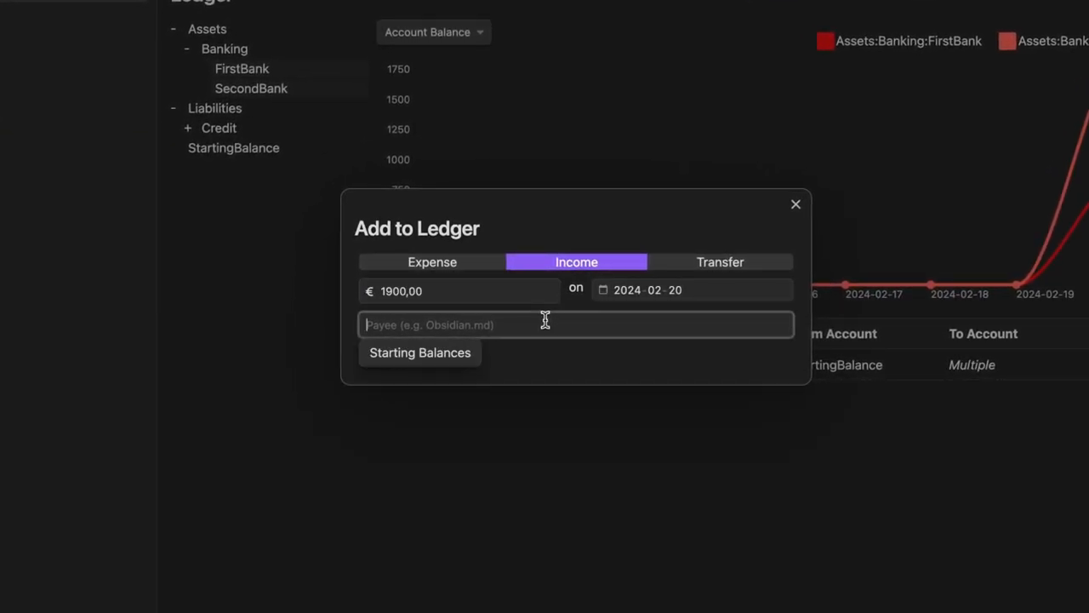
pyautogui.write('Salary')
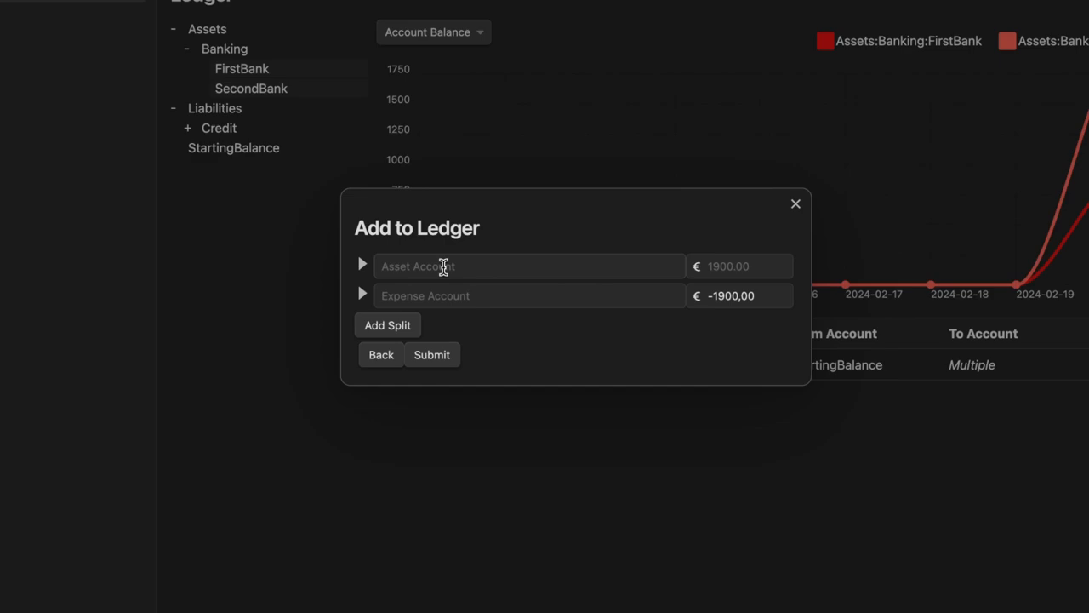
pyautogui.write('Assets:Banking:FirstBank')
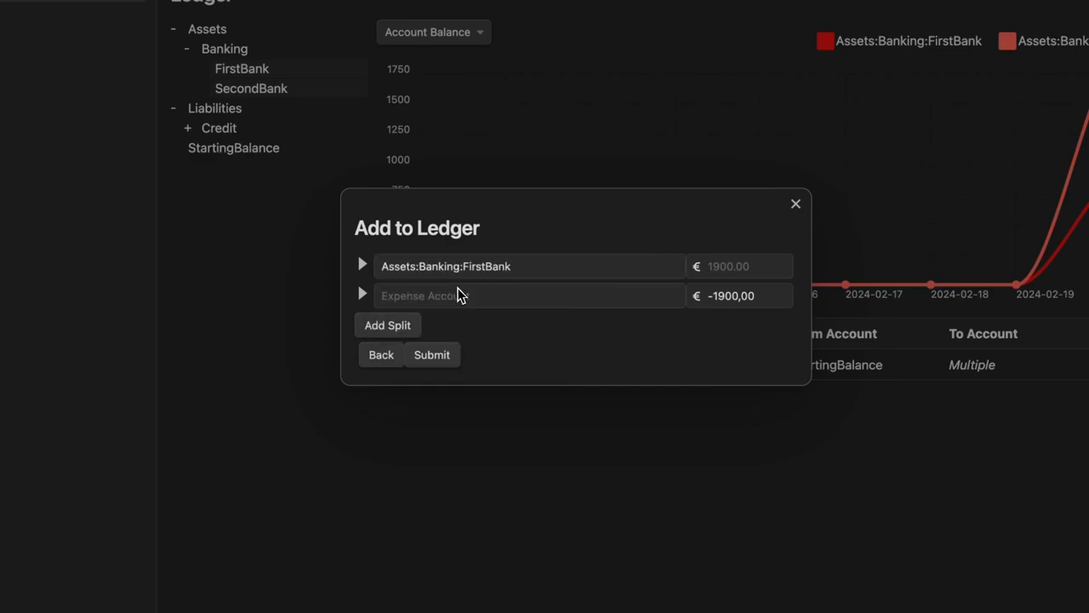
pyautogui.write('Income:Sala')
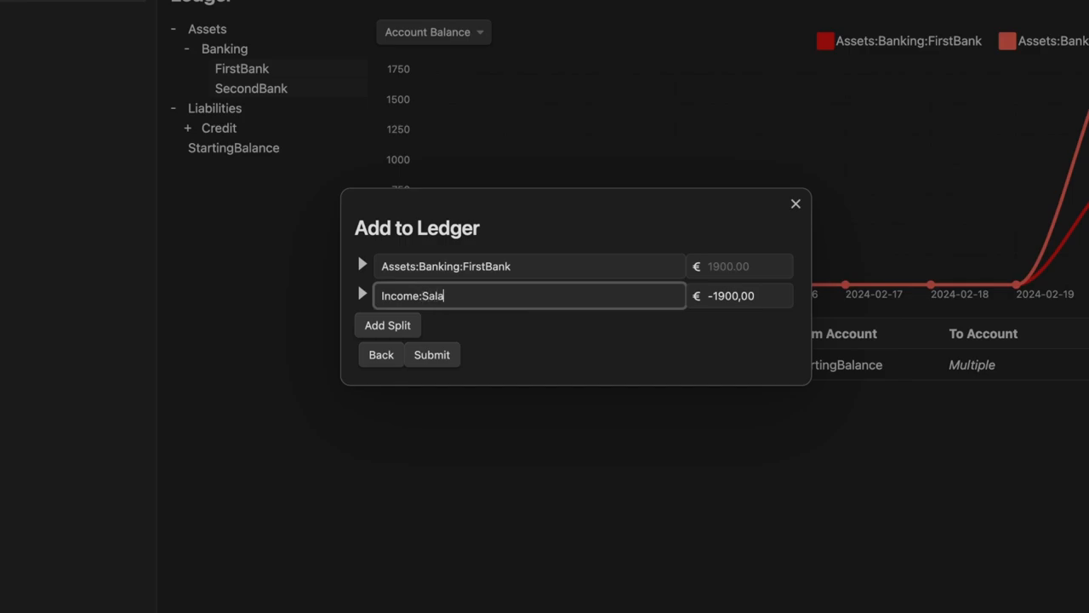
pyautogui.write('ry')
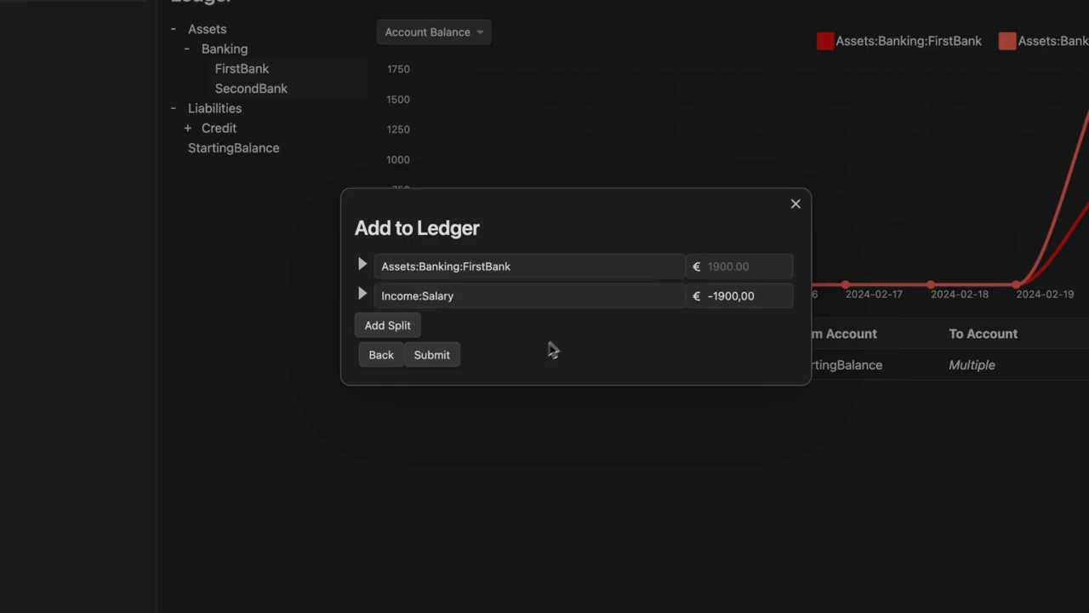
pyautogui.click(433, 354)
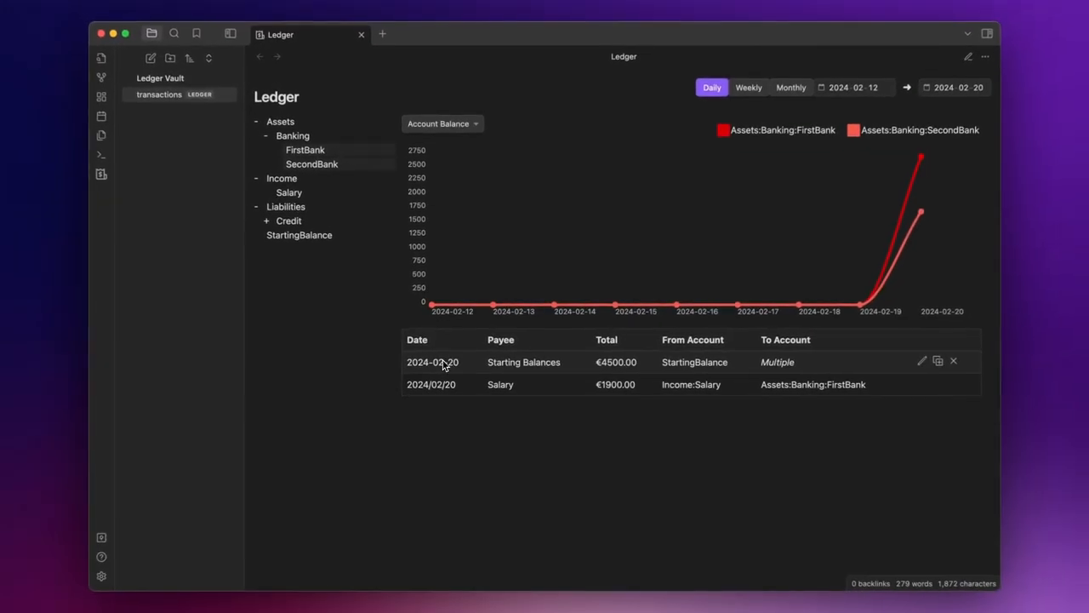
pyautogui.moveTo(650, 395)
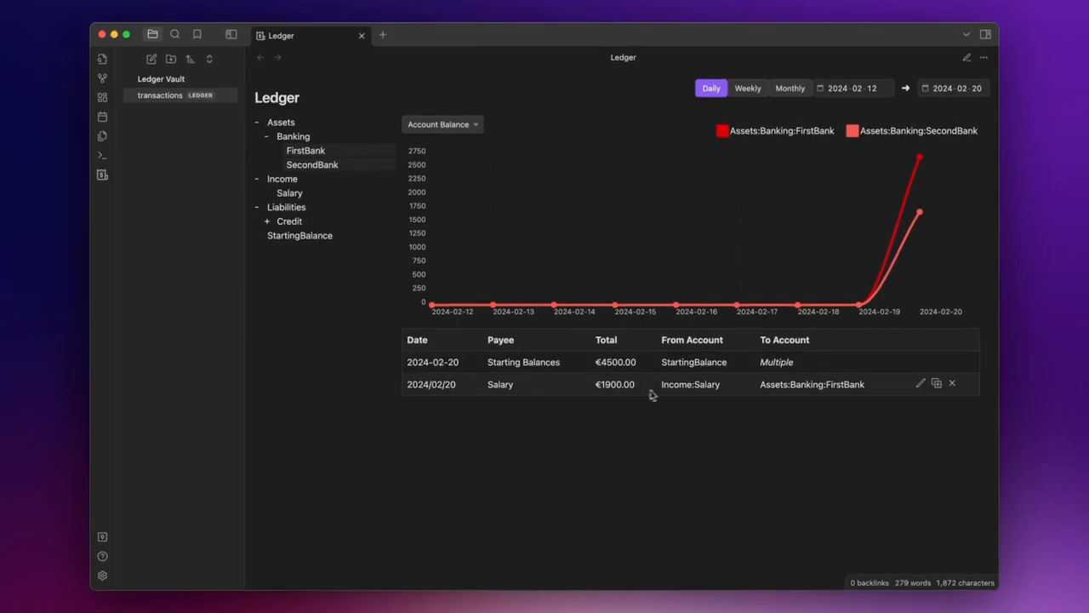
pyautogui.moveTo(599, 395)
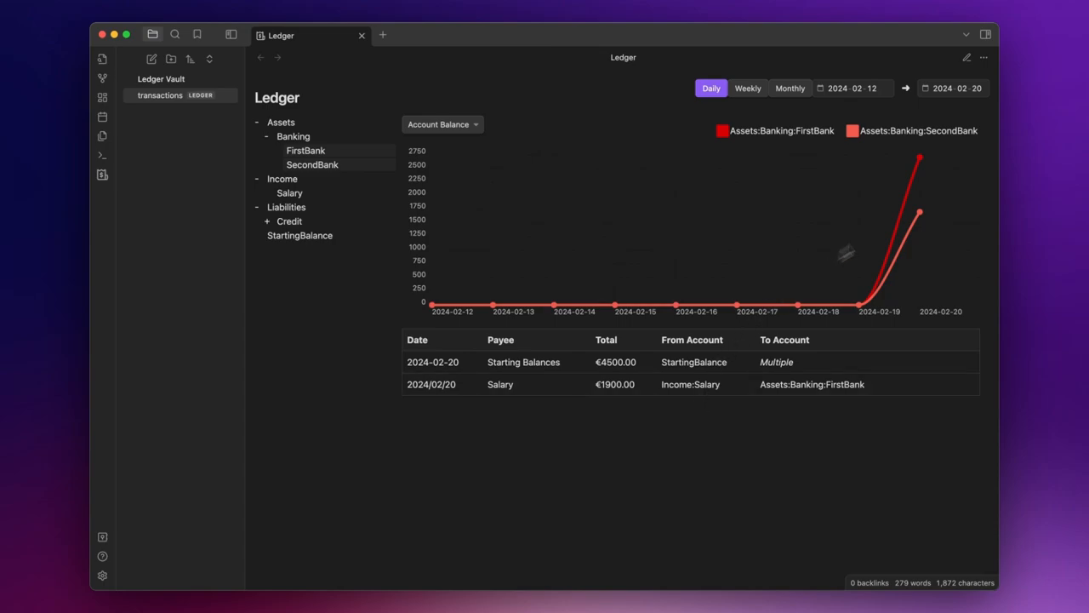
pyautogui.moveTo(892, 177)
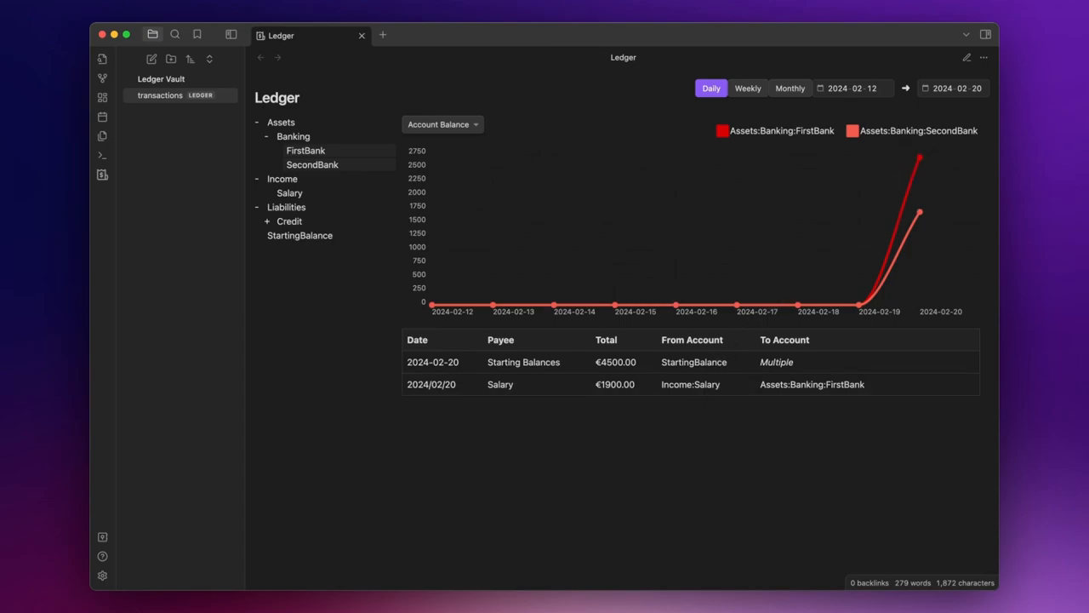
# Bring up a fresh Add to Ledger transaction form from the ribbon.
pyautogui.click(102, 175)
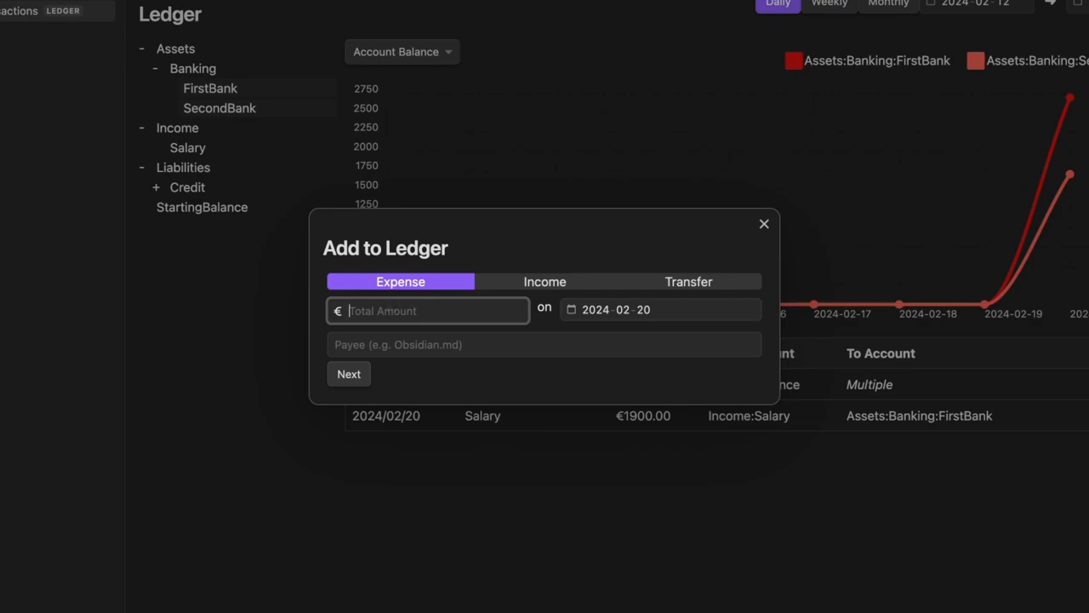
# Submit a 250,00 Car Insurance expense to e:Insurances paid from Assets:Banking:FirstBank.
pyautogui.click(544, 344)
pyautogui.write('Car Insurance')
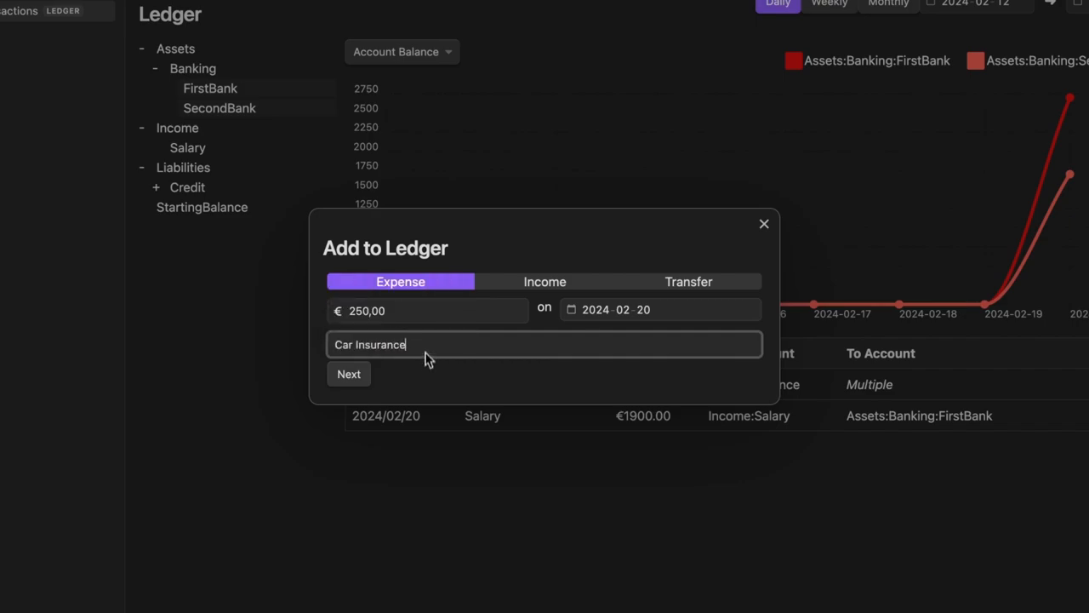
pyautogui.click(347, 375)
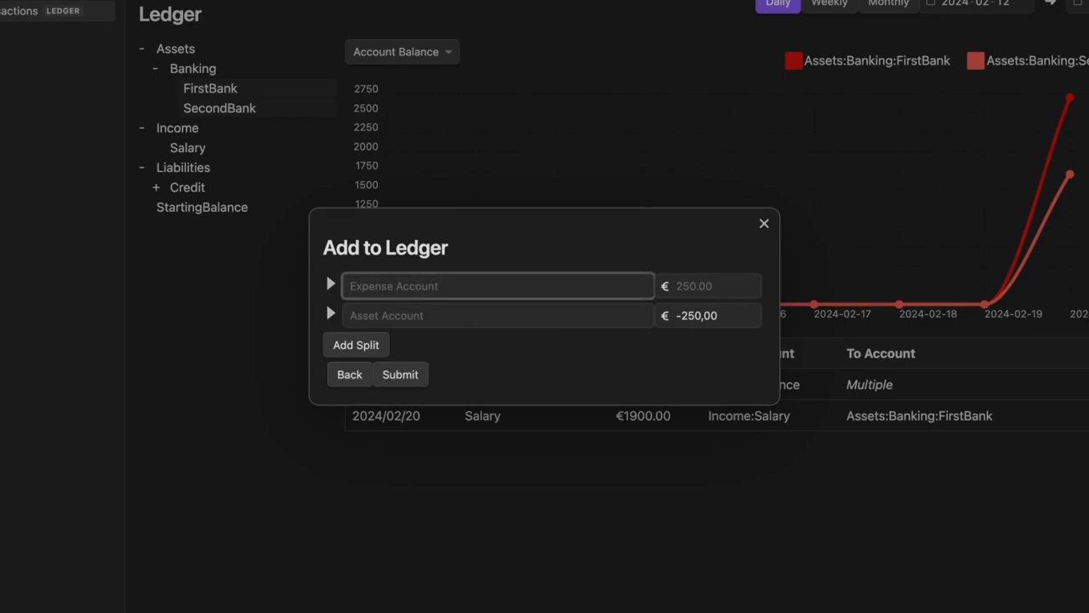
pyautogui.write('e')
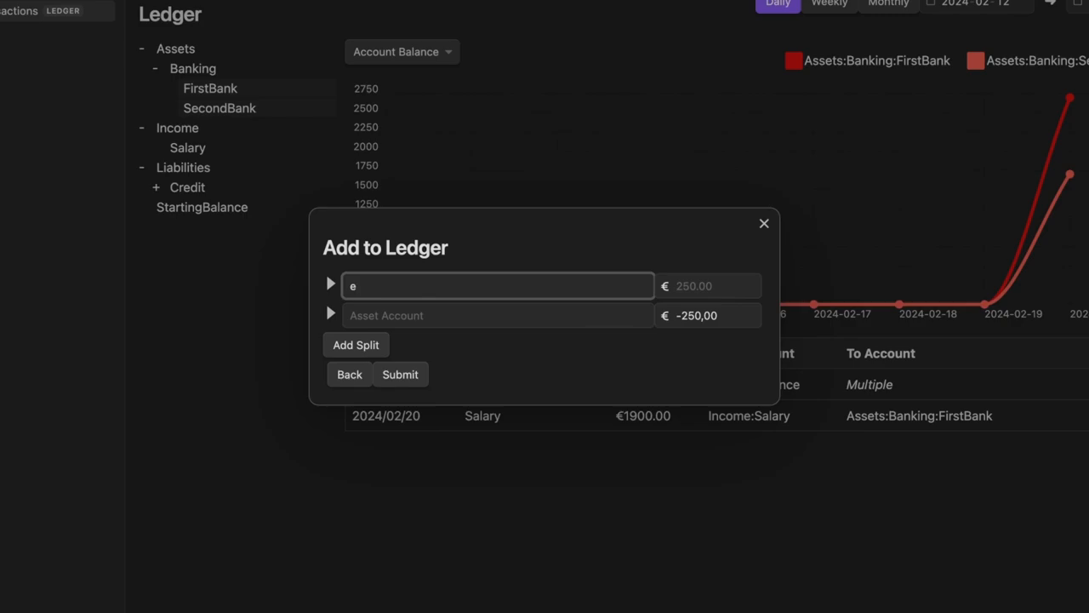
pyautogui.write(':')
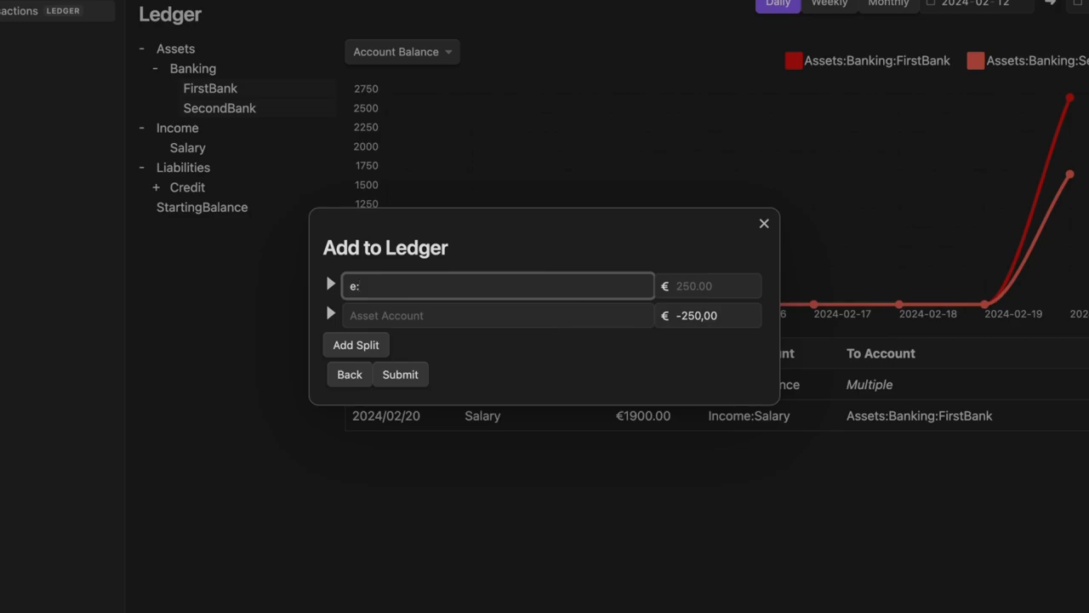
pyautogui.write('Insurances')
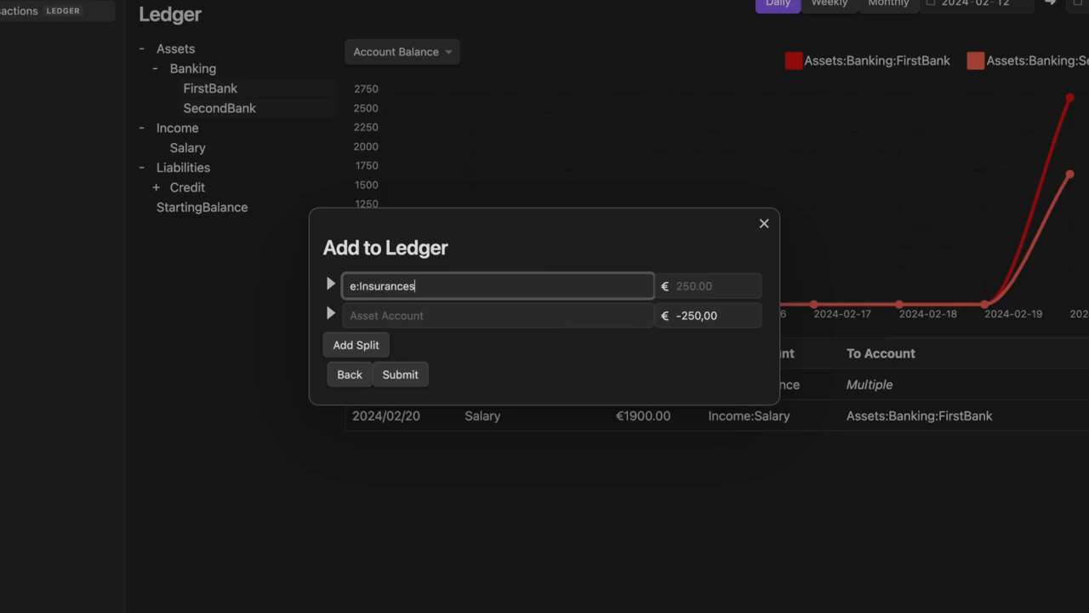
pyautogui.click(497, 315)
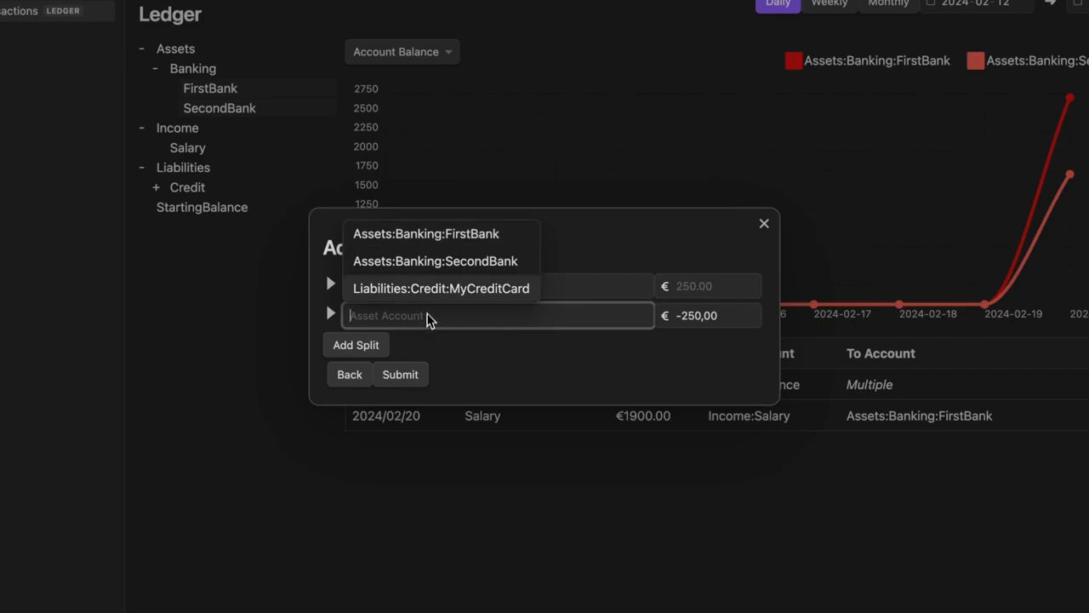
pyautogui.click(425, 234)
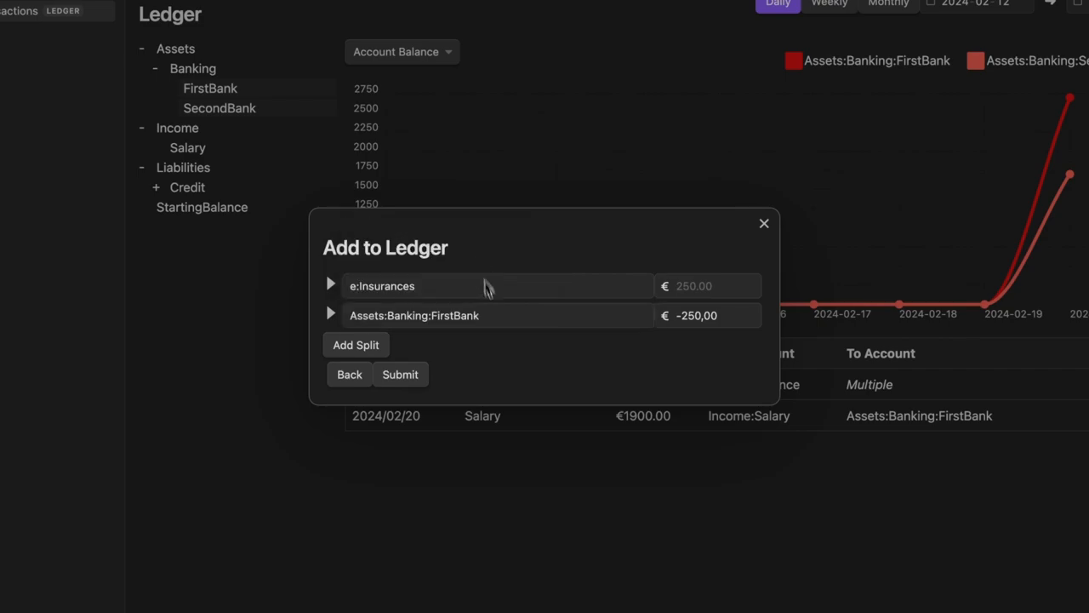
pyautogui.moveTo(501, 359)
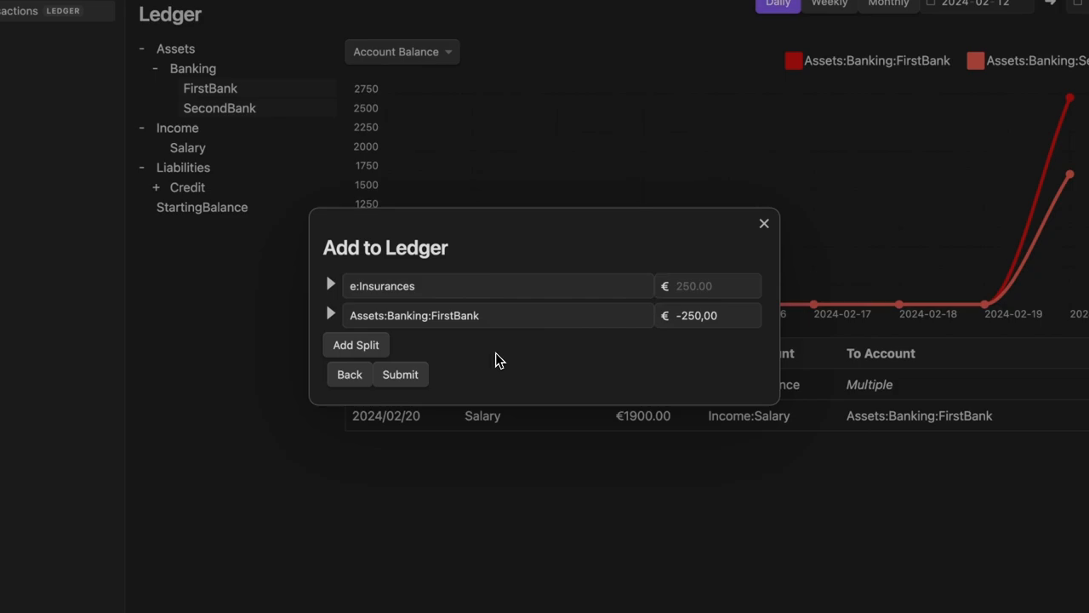
pyautogui.click(400, 374)
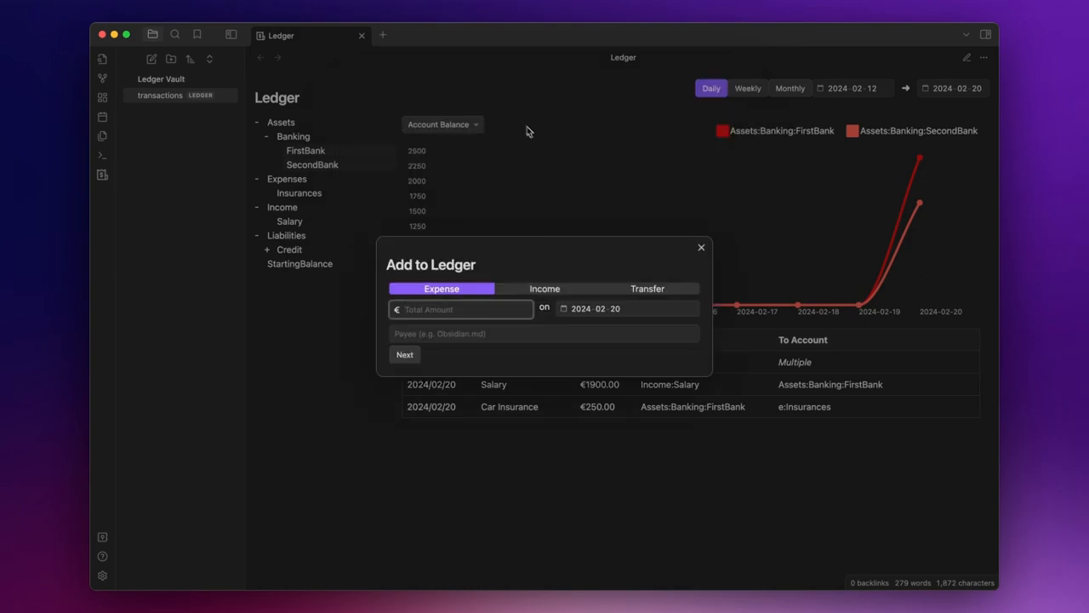
# Submit an 800 transfer from FirstBank to Assets:Banking:SecondBank.
pyautogui.click(646, 288)
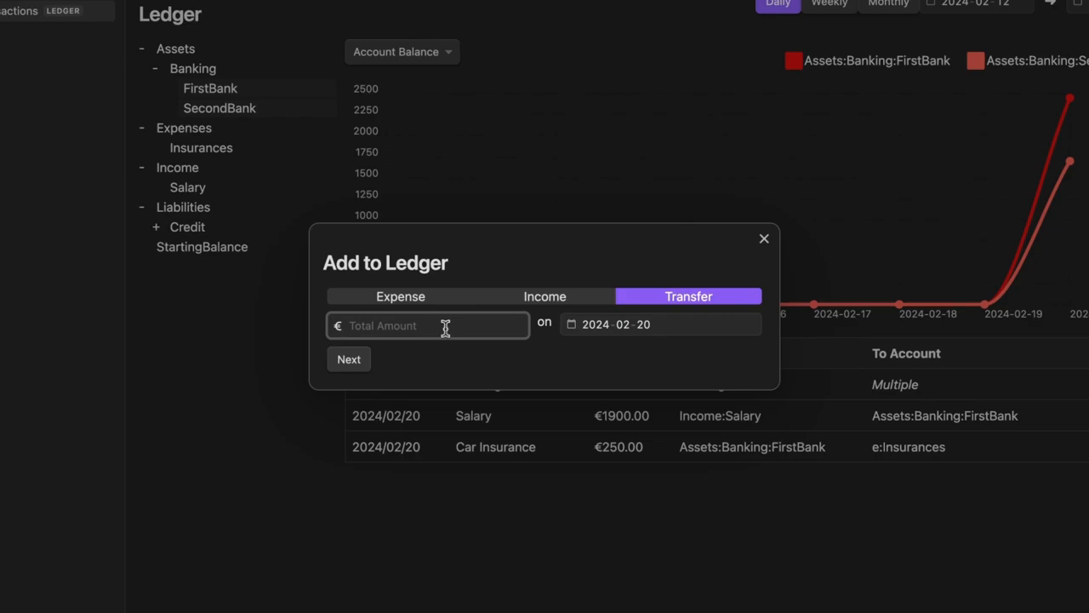
pyautogui.write('800,00')
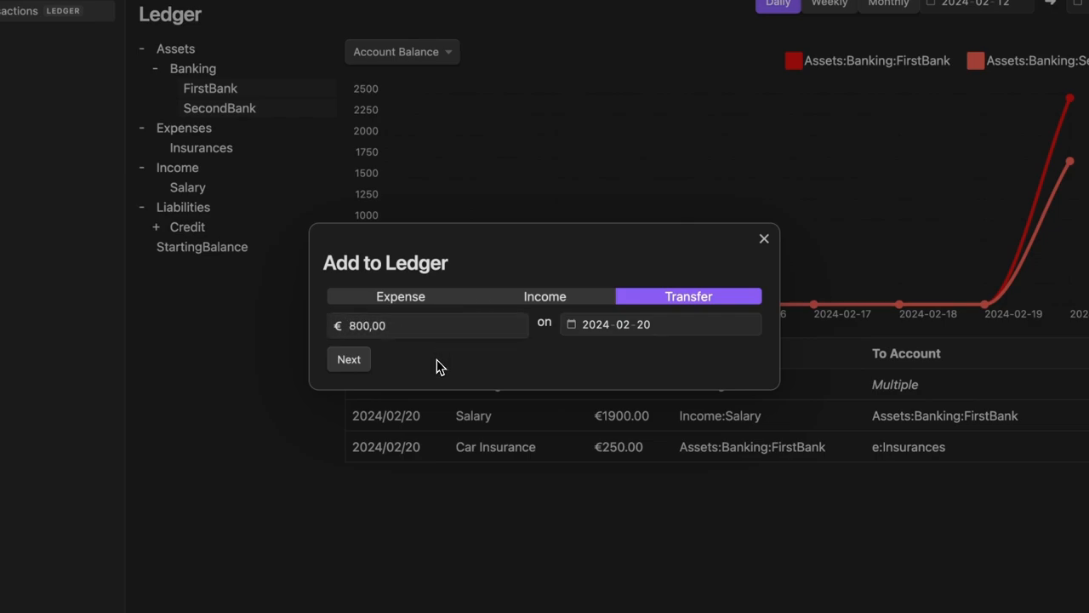
pyautogui.click(347, 357)
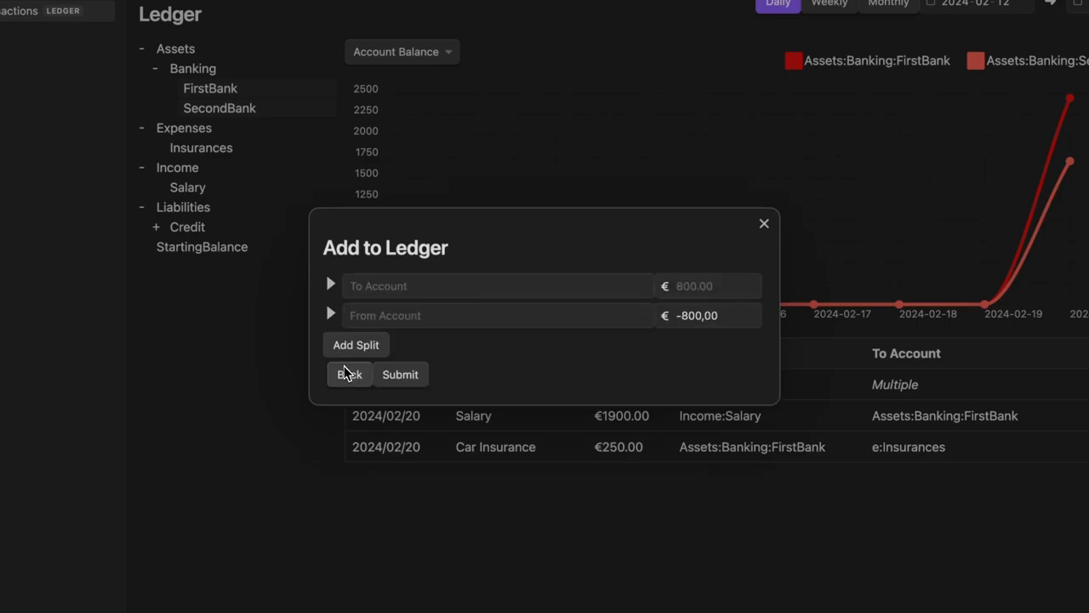
pyautogui.moveTo(442, 286)
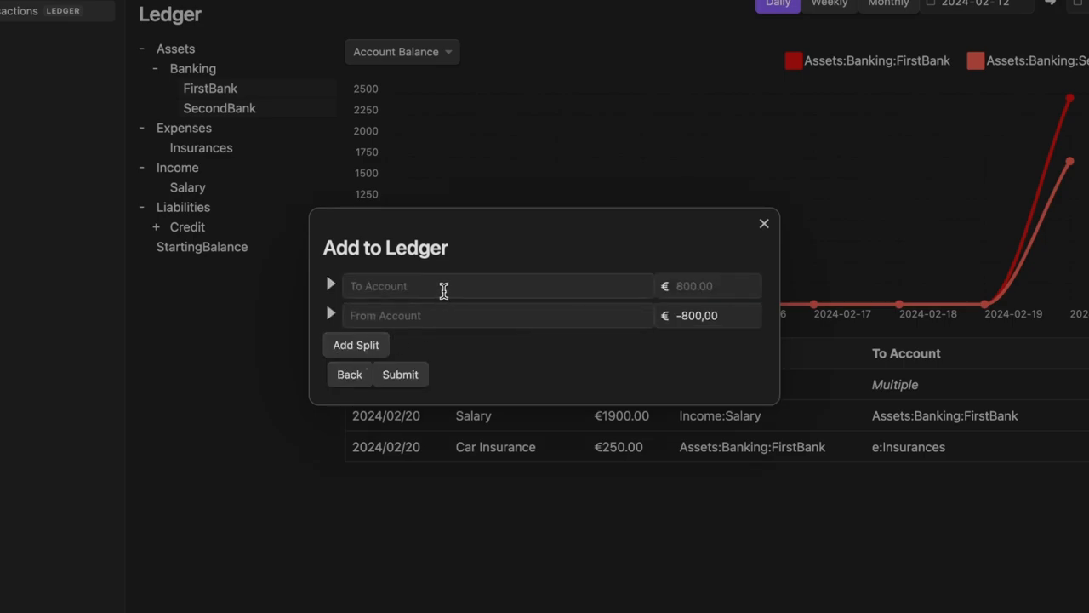
pyautogui.write('Assets:Banking:SecondBank')
pyautogui.write('Assets:Banking:FirstBank')
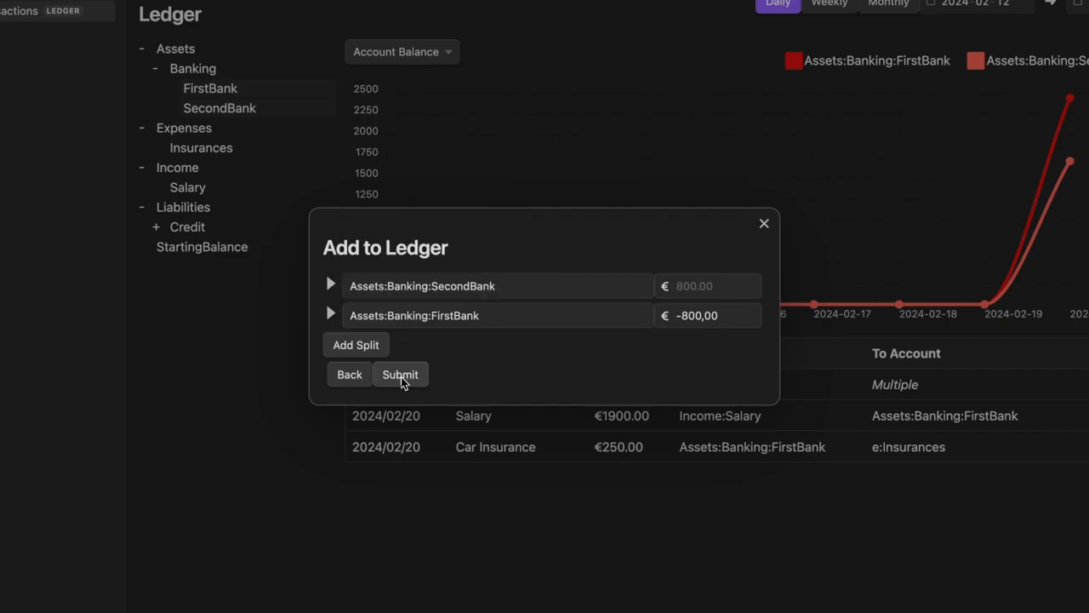
pyautogui.click(400, 375)
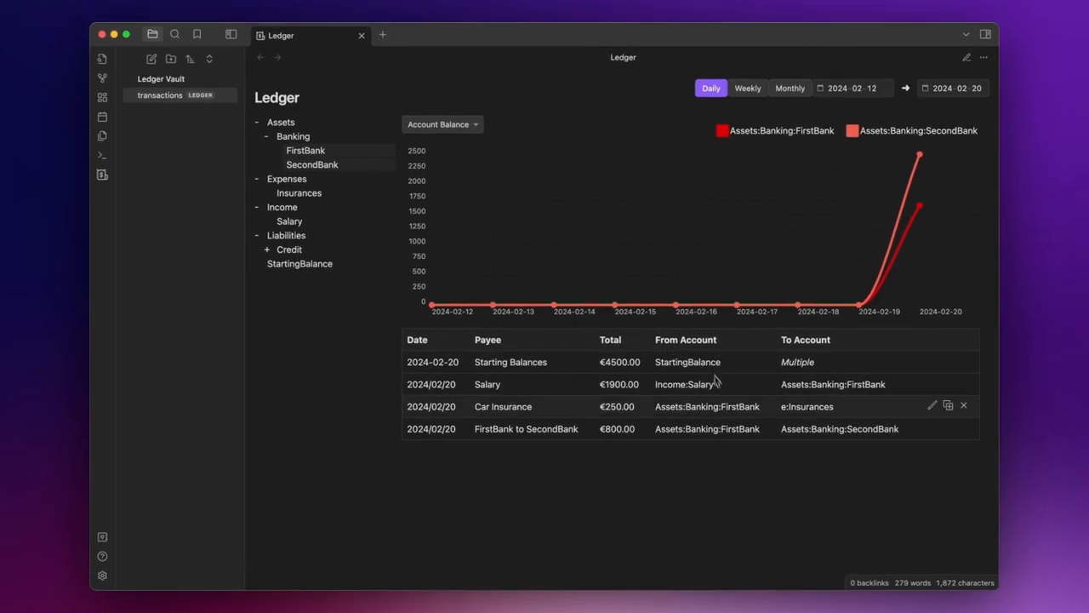
pyautogui.moveTo(701, 451)
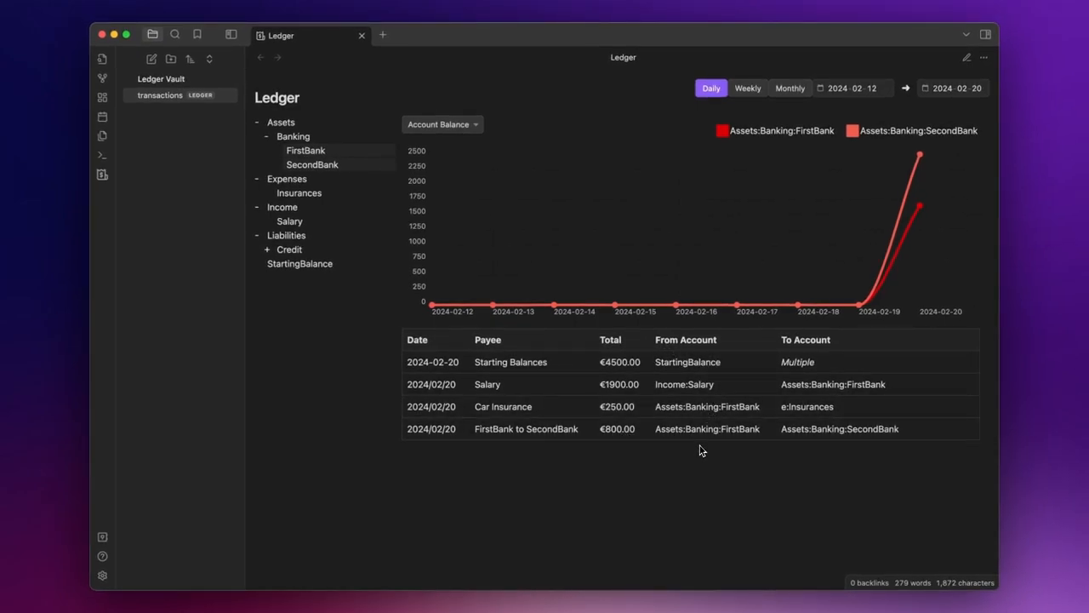